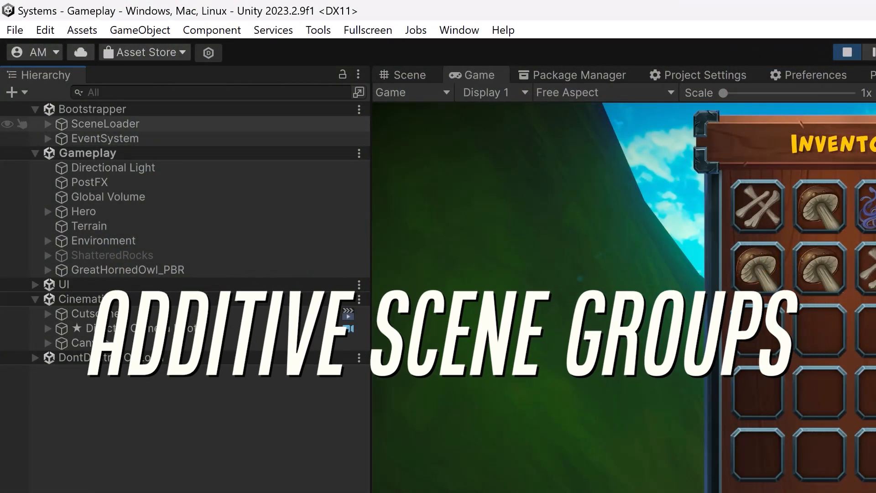
Show the In Project package list so Eflatun.SceneReference can be checked.
left_click(104, 123)
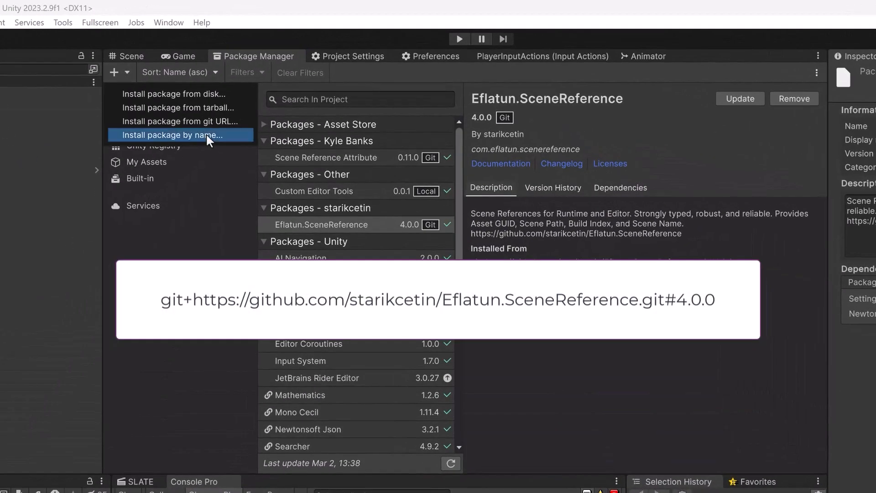
Install Eflatun.SceneReference 4.0.0 from its git URL via Install package from git URL.
left_click(179, 122)
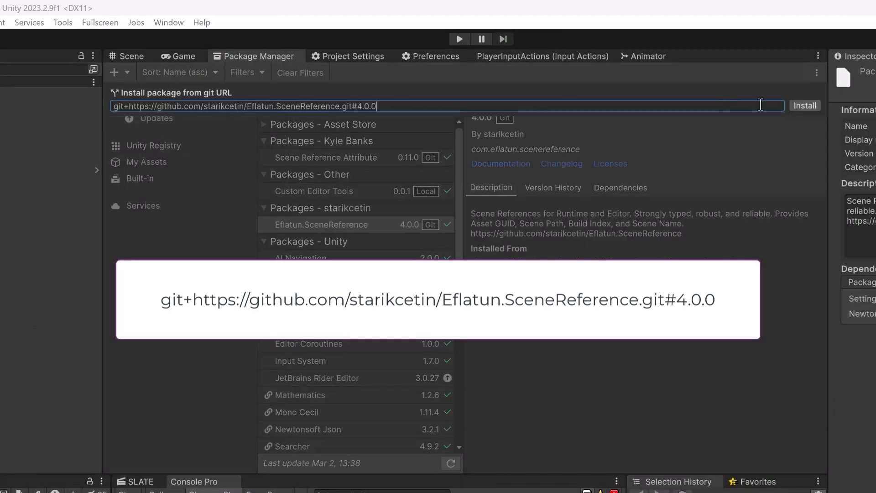
left_click(804, 106)
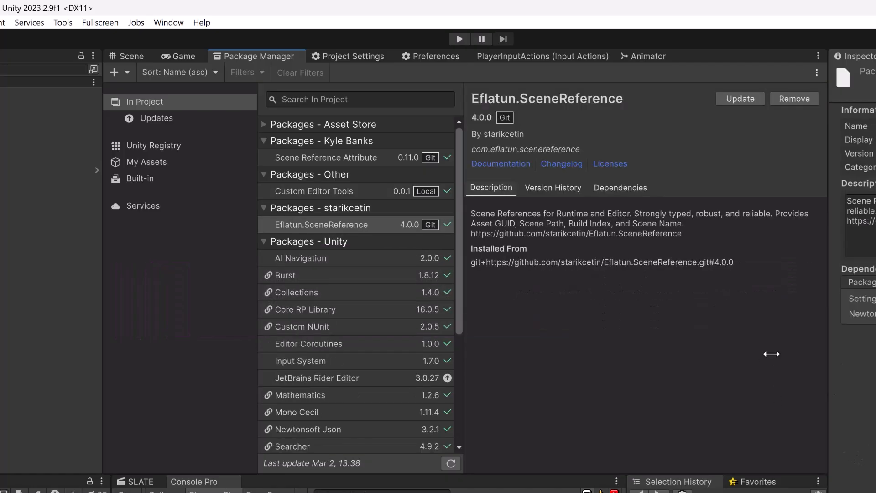
mouse_move(774, 359)
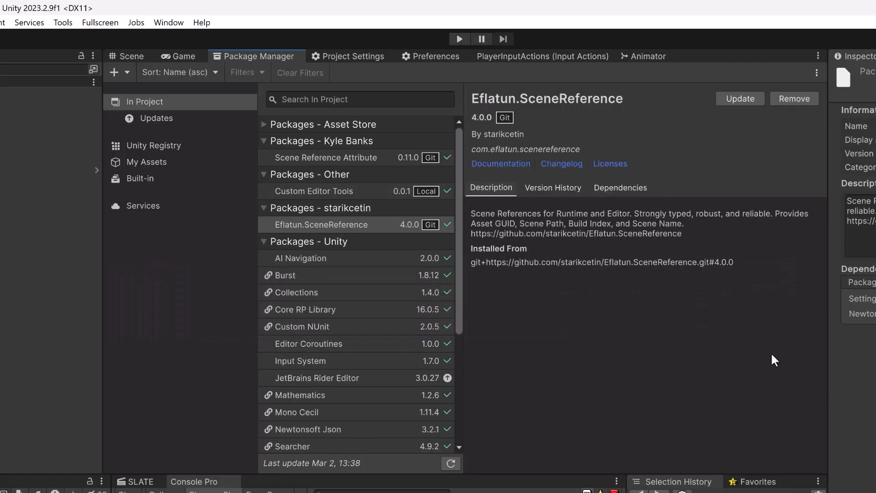
mouse_move(368, 69)
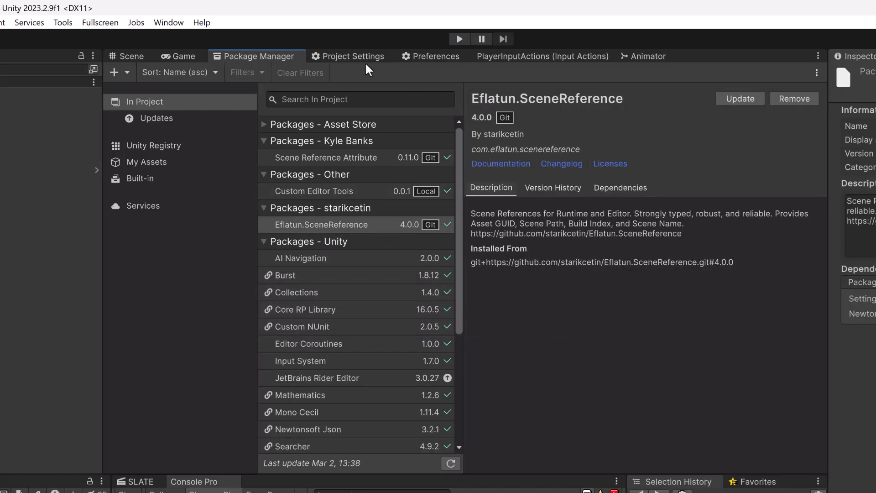
Show the Eflatun > Scene Reference project settings with the Editor Log Level choices, leaving Silent.
left_click(352, 56)
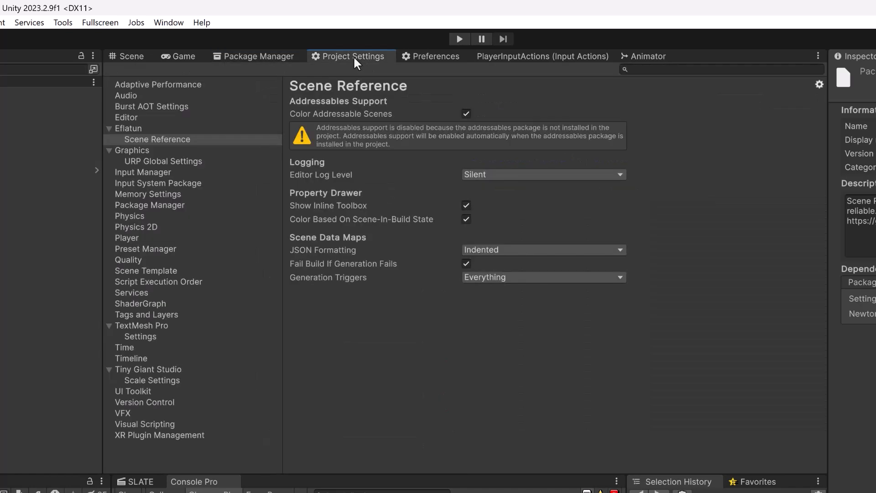
mouse_move(621, 173)
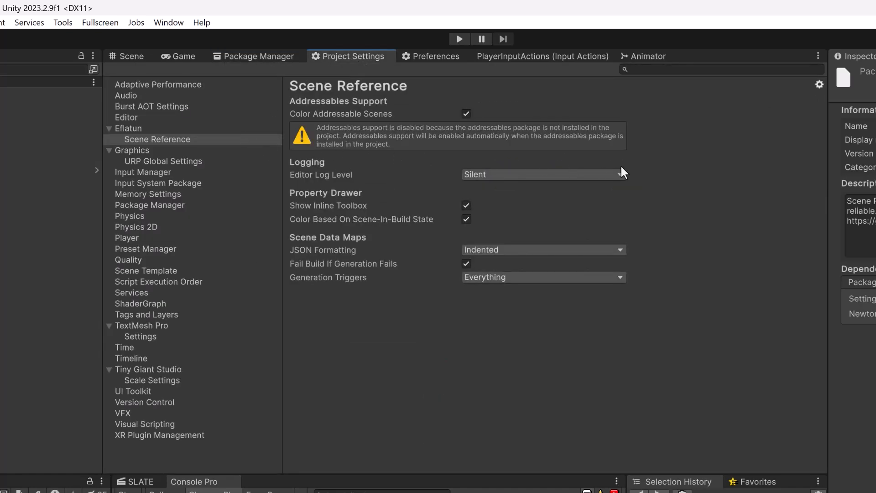
left_click(542, 174)
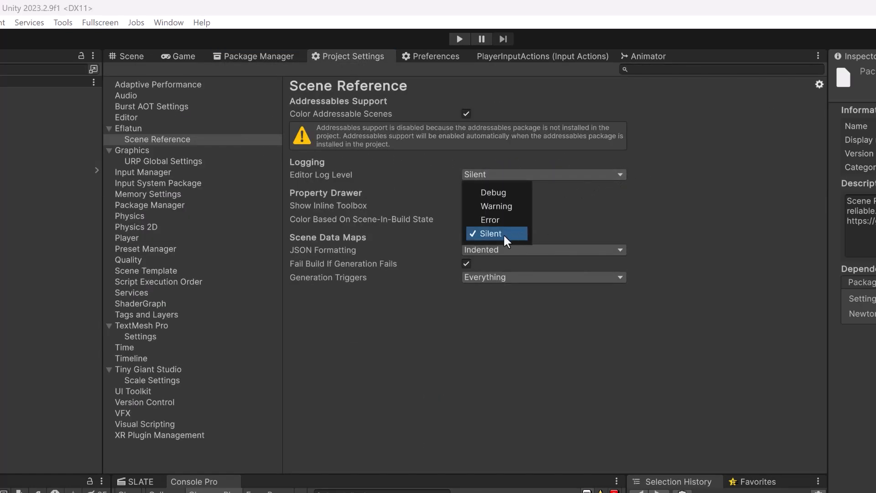
mouse_move(491, 193)
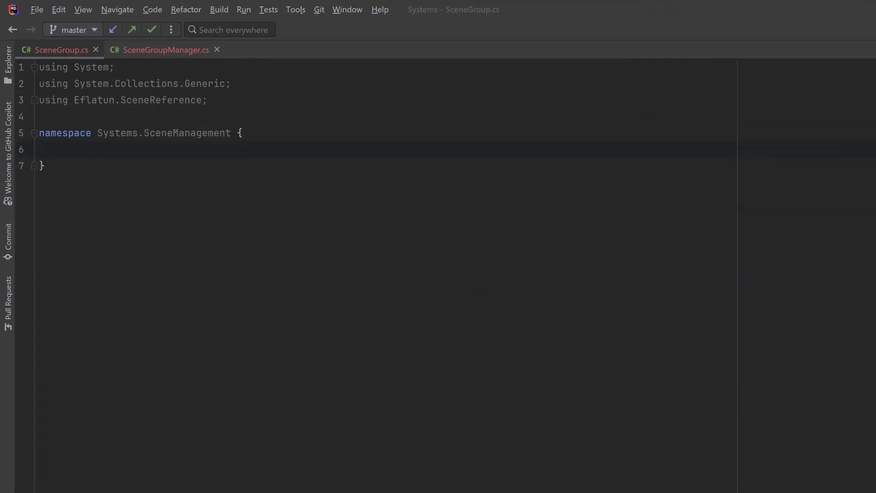
Write the SceneType enum and a serializable SceneData class with Reference, Name and SceneType.
left_click(63, 149)
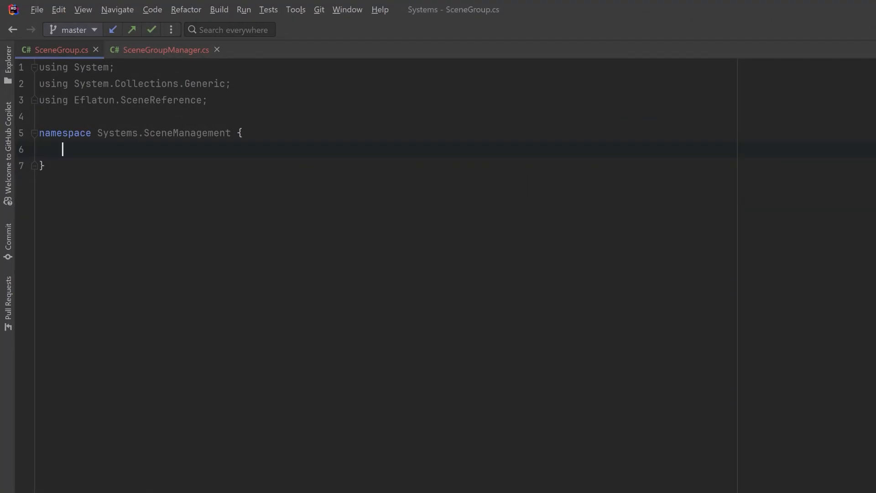
type("public enum SceneType { ActiveScene, MainMenu, UserInterface, HUD, Cinematic, Environment, Tooling }")
type("public SceneReference Reference;")
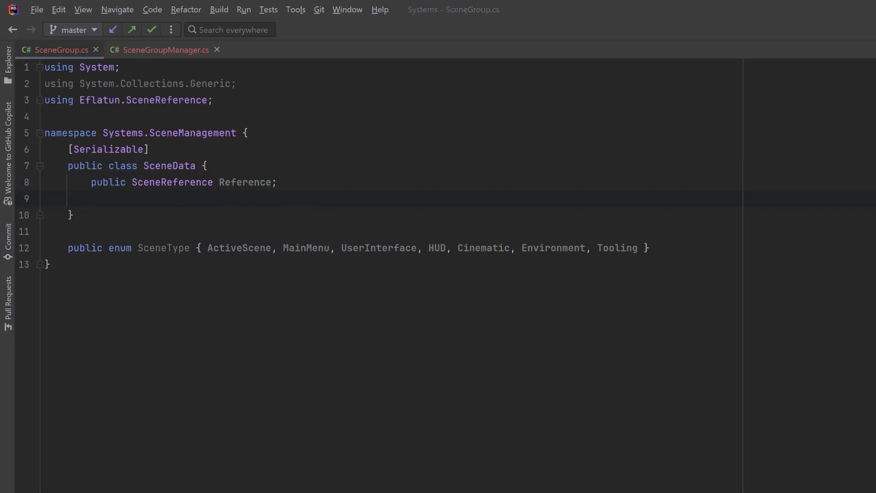
type("public string Name => Reference.Name;")
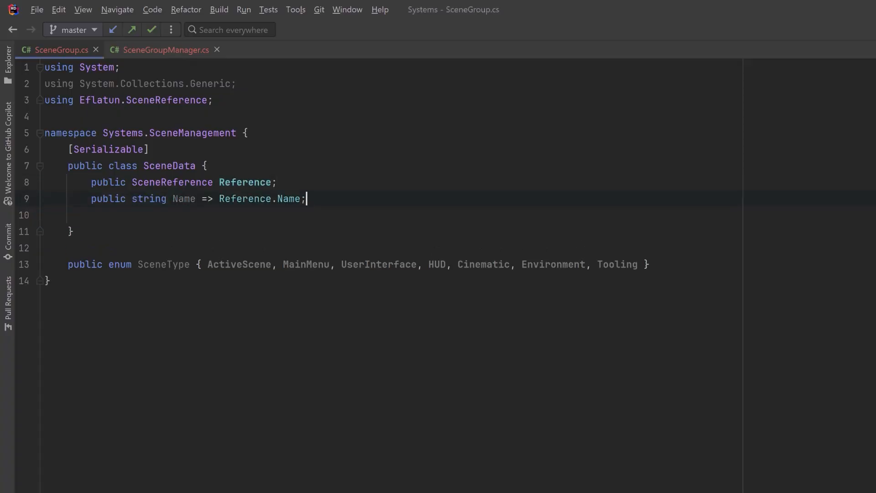
type("public SceneType SceneType;")
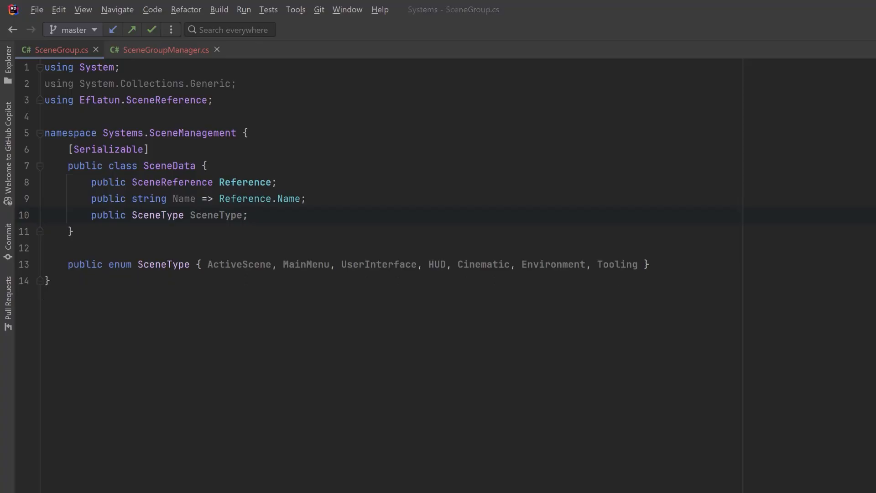
Write the SceneGroup class with GroupName "New Scene Group", a SceneData list and FindSceneNameByType.
type("public class SceneGroup { }")
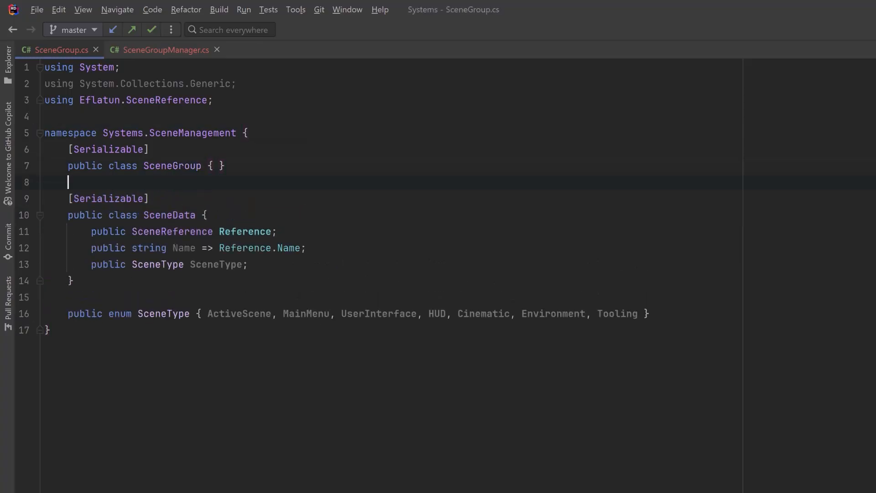
type("public string GroupName = \"New Scene Group\";")
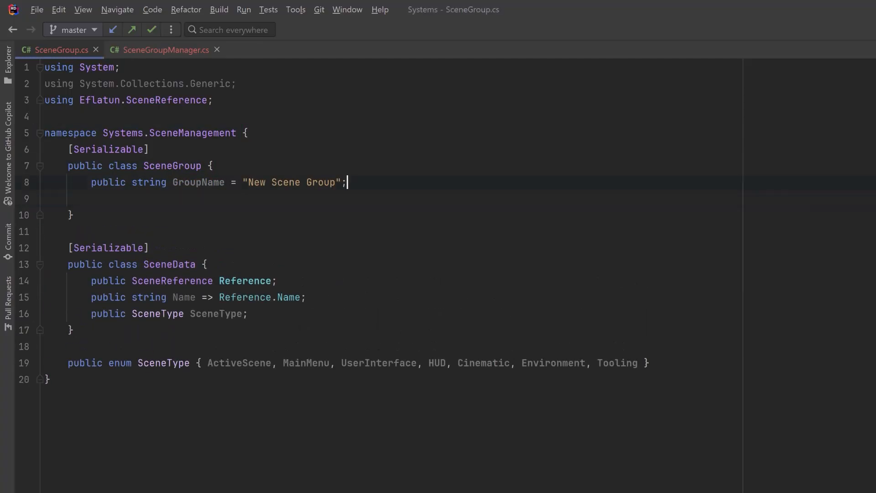
type("public List<SceneData> Scenes;")
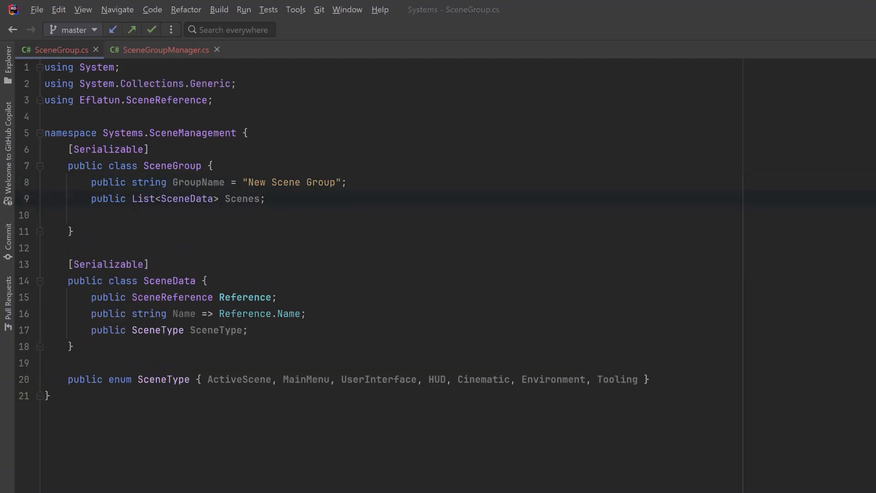
type("public string FindSceneNameByType(SceneType sceneType) { }")
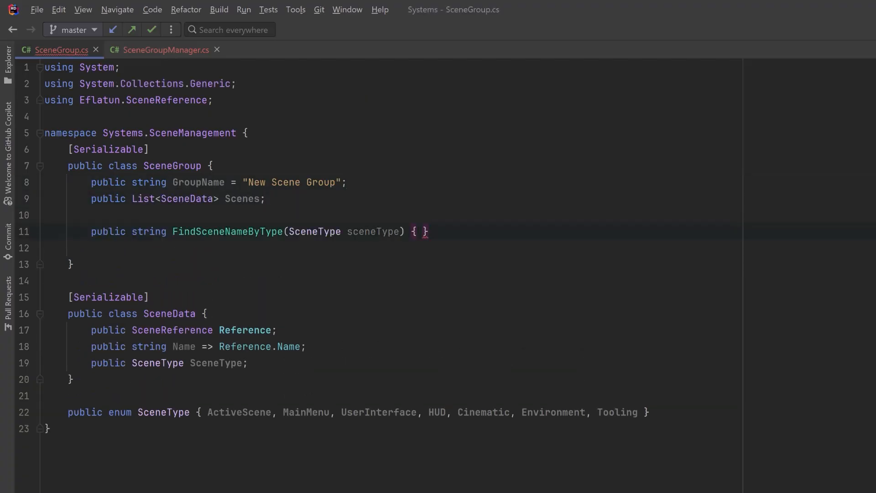
type("return Scenes.FirstOrDefault(scene => scene.SceneType == sceneType)?.Reference.Name;")
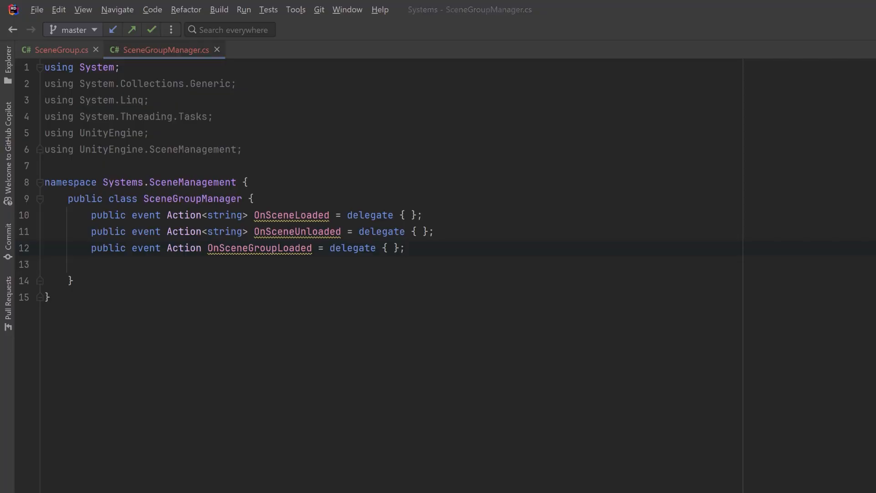
Add the ActiveSceneGroup field and an AsyncOperationGroup struct with an Operations list and averaged Progress.
type("SceneGroup ActiveSceneGroup;")
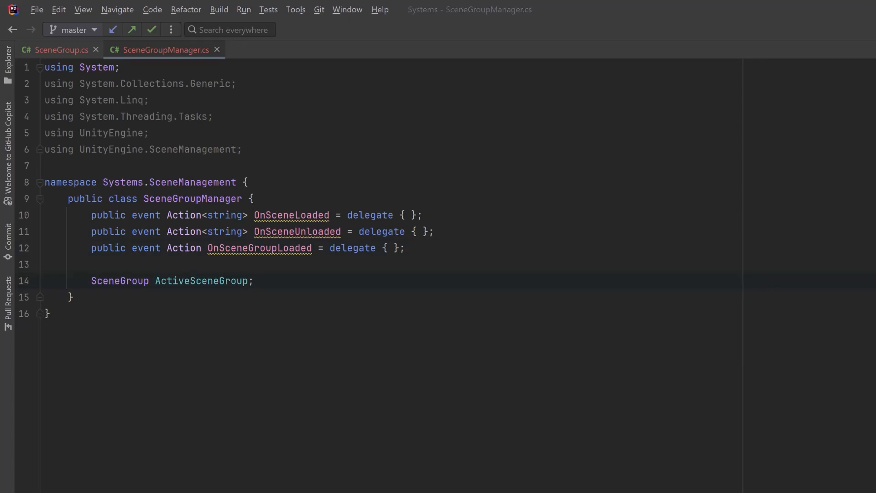
type("public readonly struct AsyncOperationGroup { }")
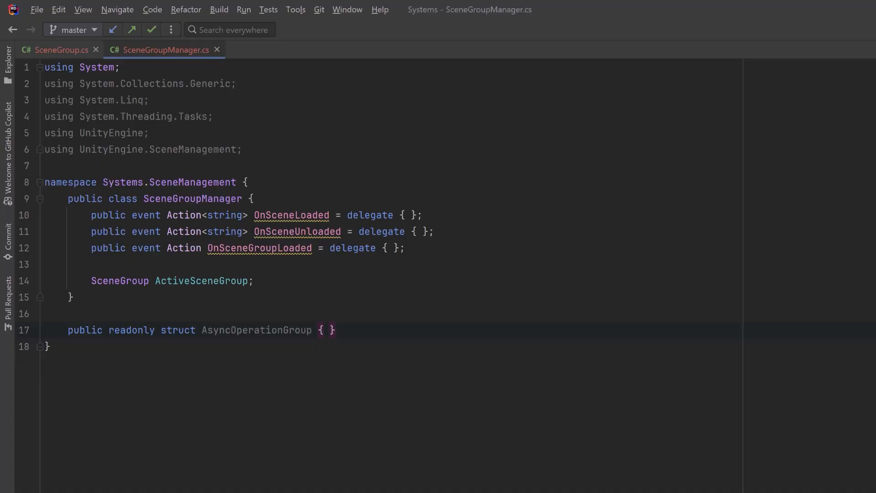
type("public readonly List<AsyncOperation> Operations;")
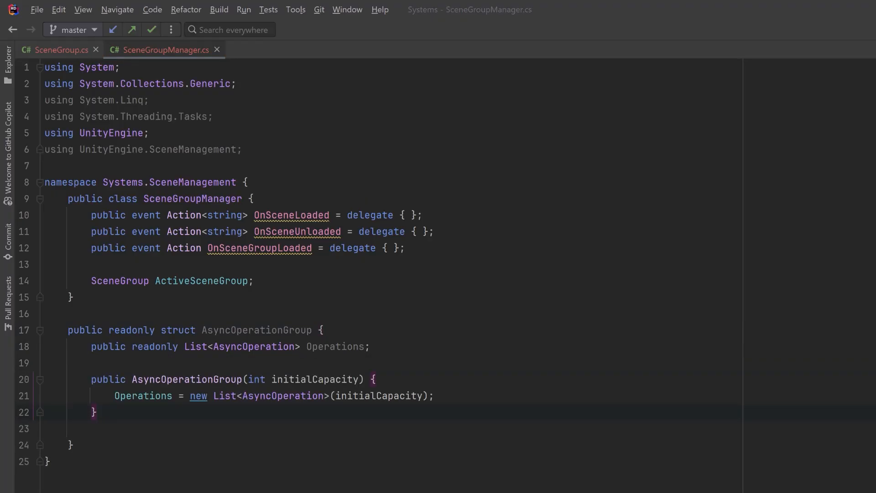
type("public float Progress => Operations.Count == 0 ? 0 : Operations.Average(o => o.progress);")
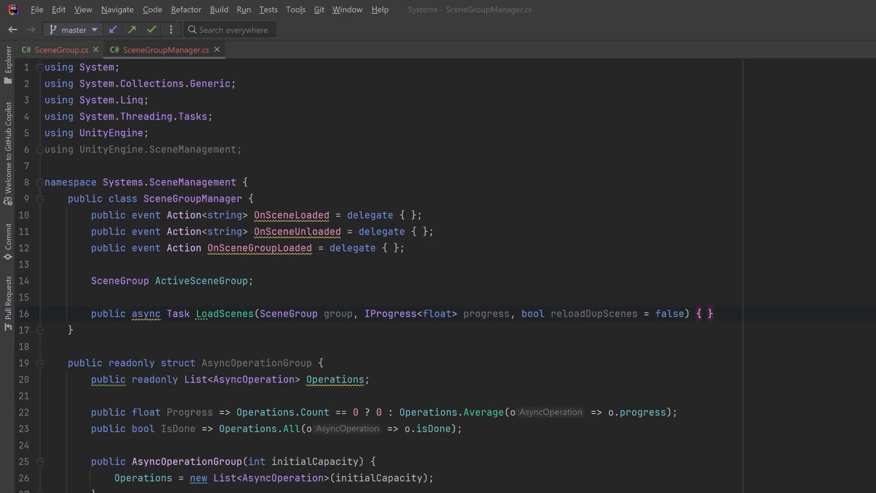
Declare an empty async UnloadScenes method and return to SceneGroupManager after writing LoadingProgress.
type("public async Task UnloadScenes() { }")
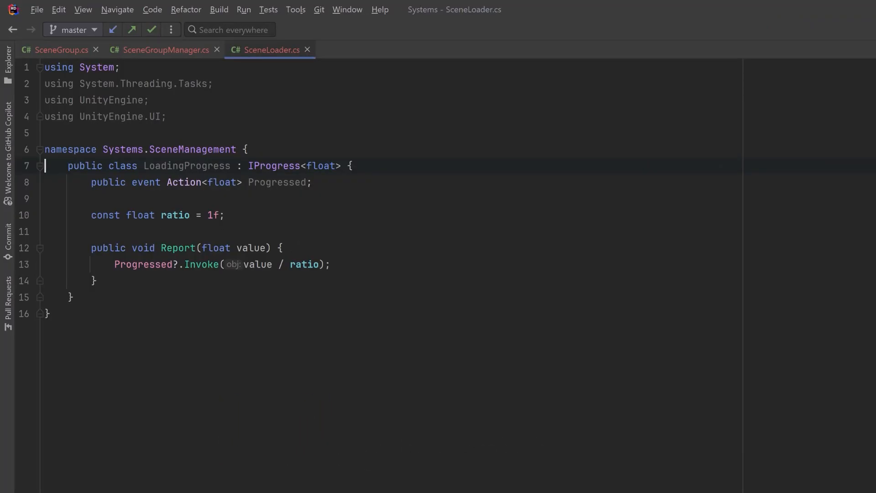
left_click(306, 50)
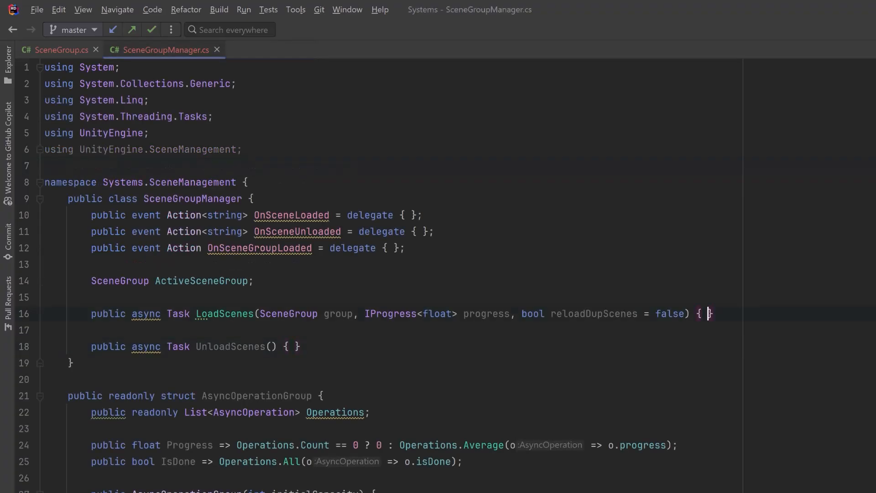
Make LoadScenes store the group and gather loaded scene names using SceneManager.sceneCount.
type("ActiveSceneGroup = group;}")
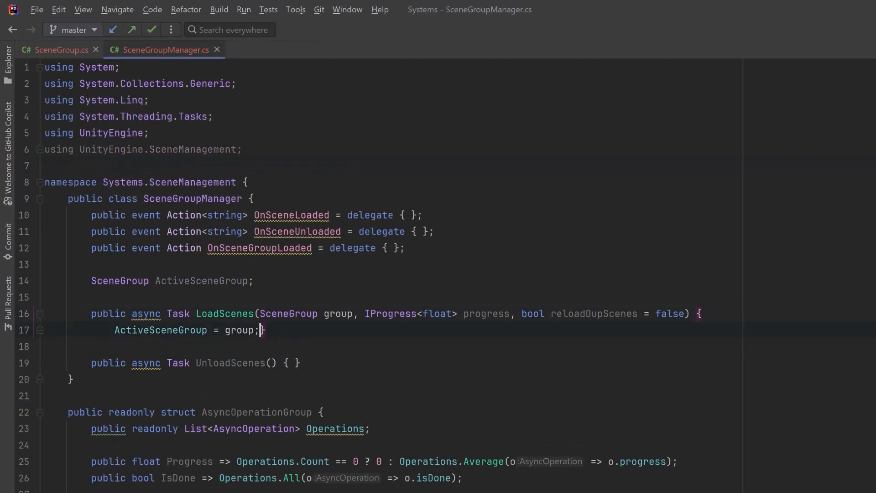
key("Enter")
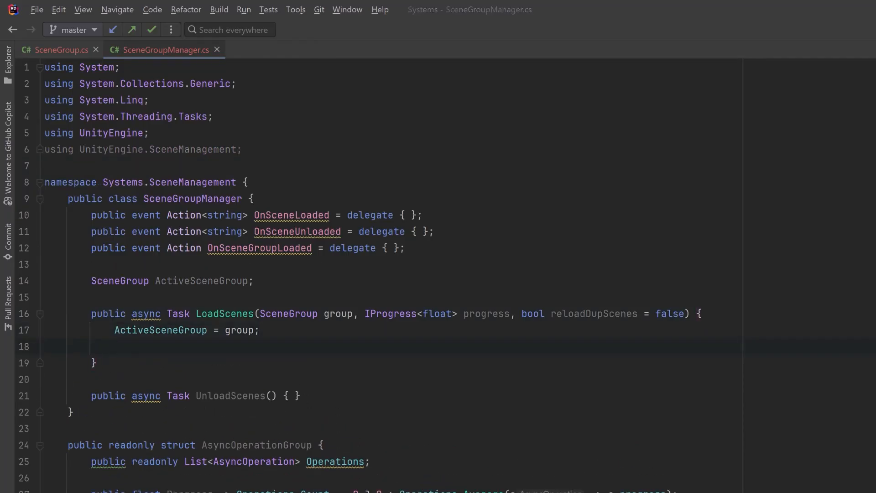
left_click(258, 329)
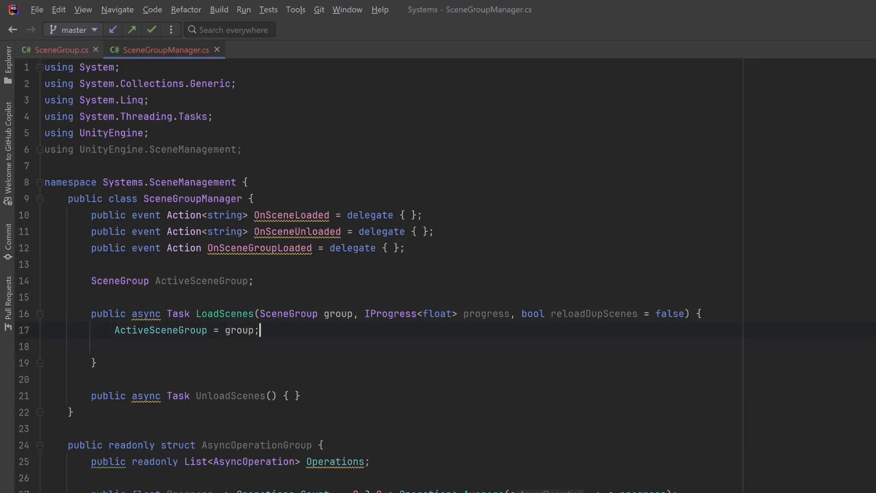
type("var loadedScenes = new List<string>();")
type("await UnloadScenes();")
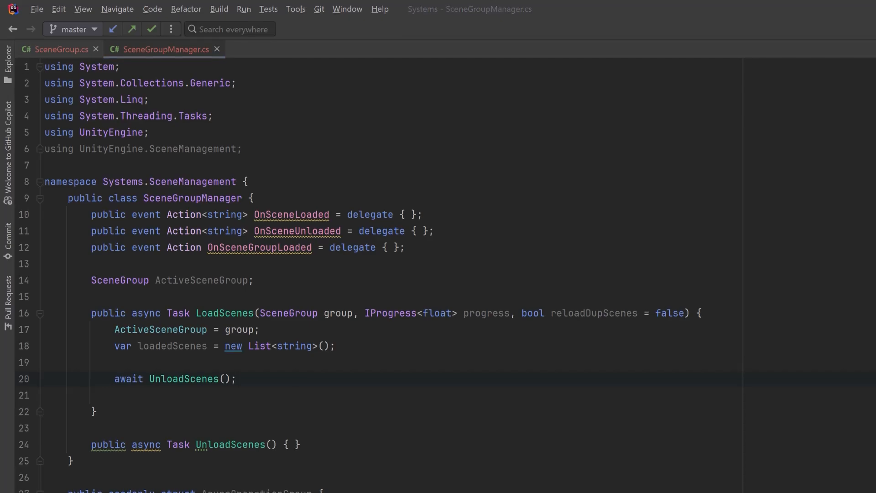
type("int sceneCount = SceneManager.sceneCount;")
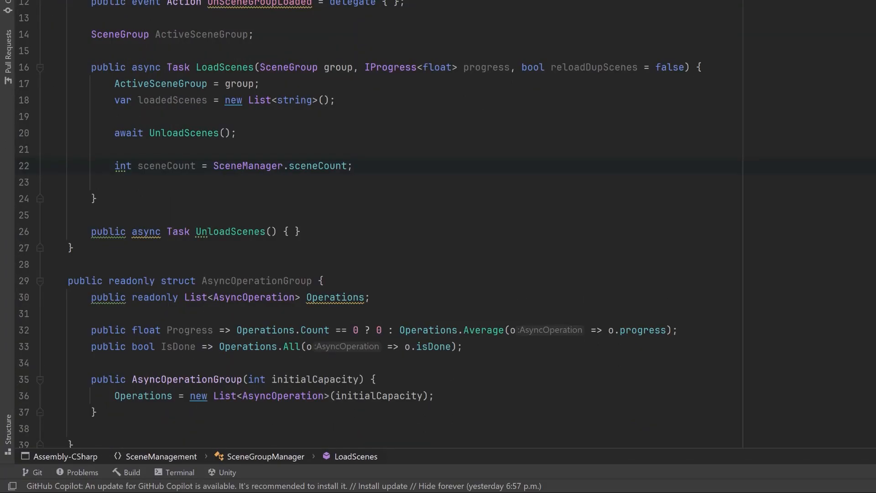
left_click(352, 165)
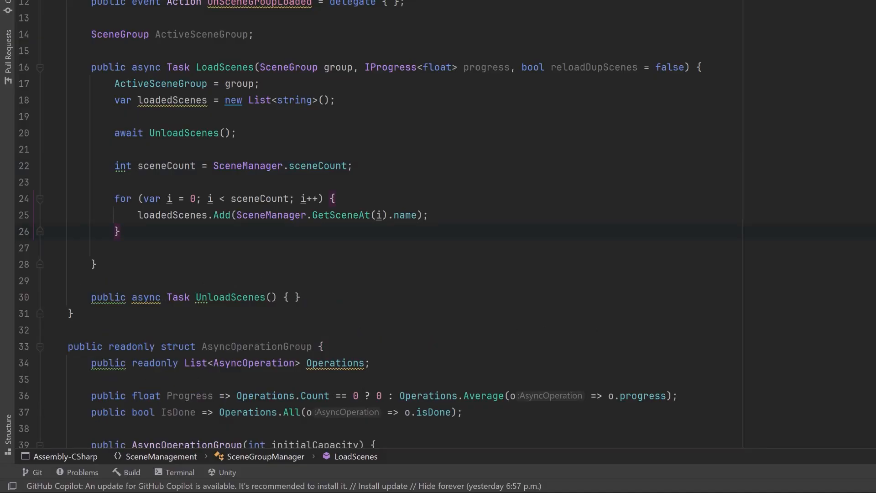
Count the group's scenes as totalScenesToLoad and create an AsyncOperationGroup of that size.
type("var totalScenesToLoad = ActiveSceneGroup.Scenes.Count;")
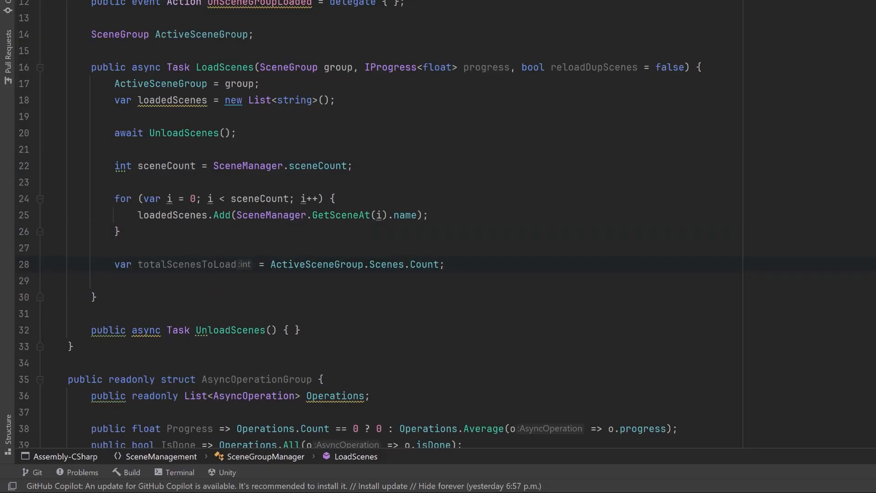
left_click(444, 265)
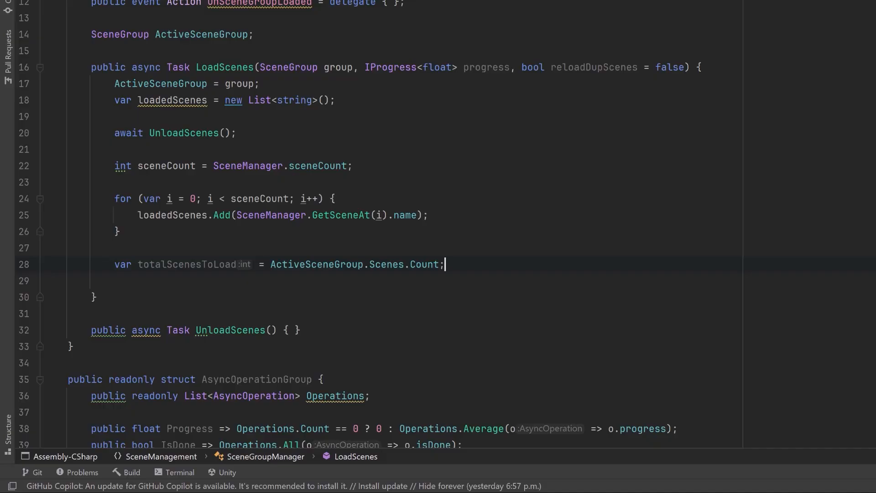
type("var operationGroup = new AsyncOperationGroup(totalScenesToLoad);")
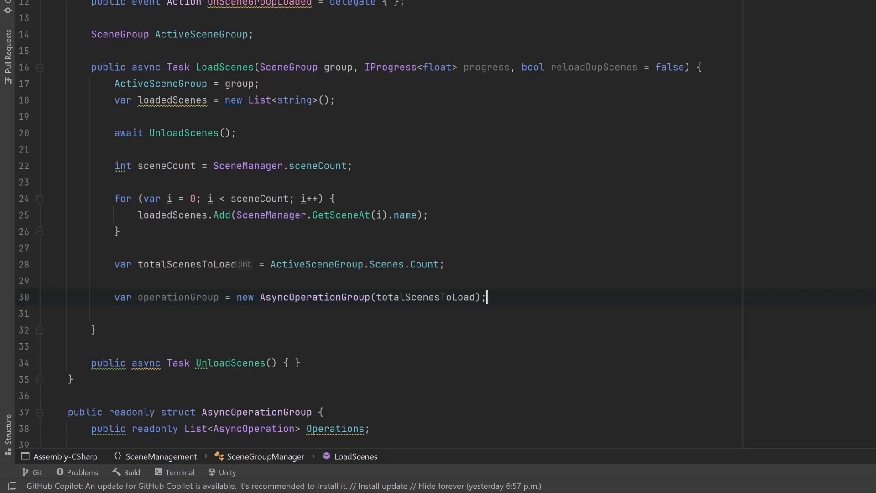
Loop over the group's scenes, skip loaded duplicates, load each with LoadSceneMode.Additive and add the operation.
scroll("down", 3)
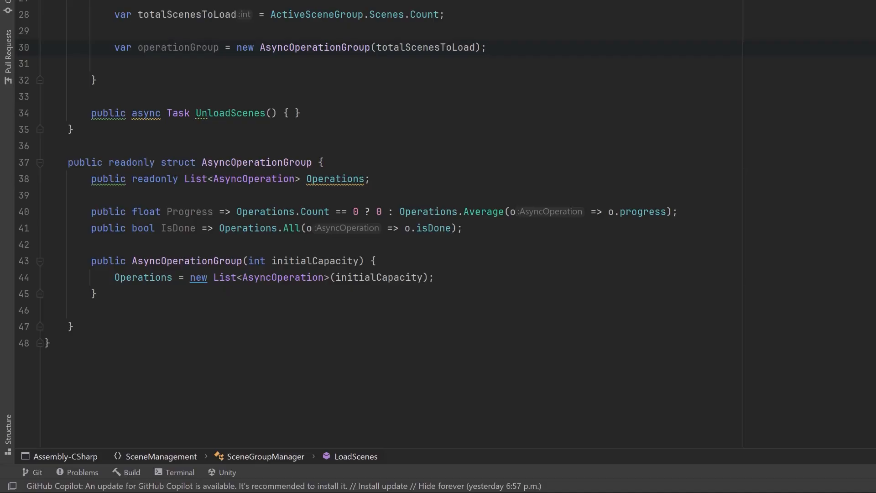
type("for (var i = 0; i < totalScenesToLoad; i++) { }")
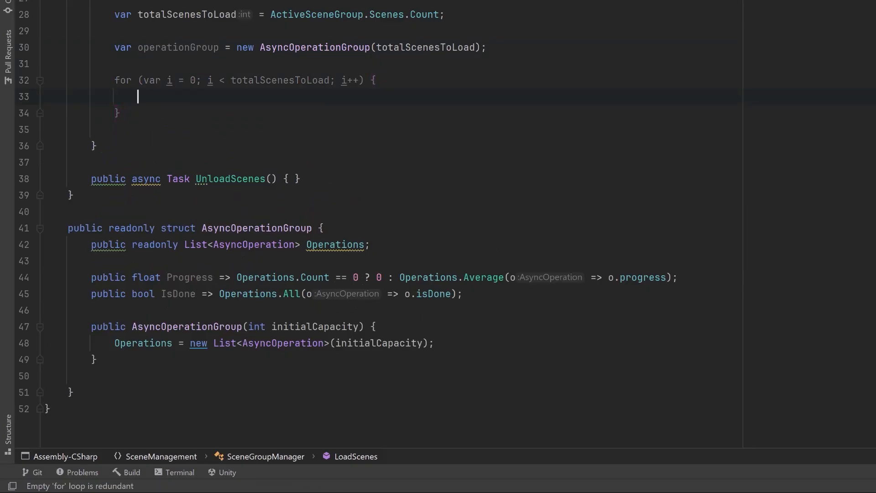
type("var sceneData = group.Scenes[i];")
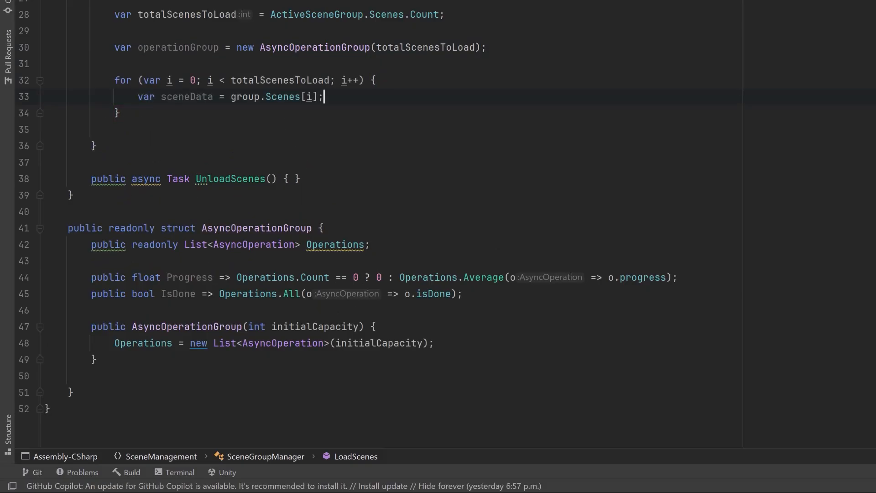
type("if (reloadDupScenes == false && loadedScenes.Contains(sceneData.Name)) continue;")
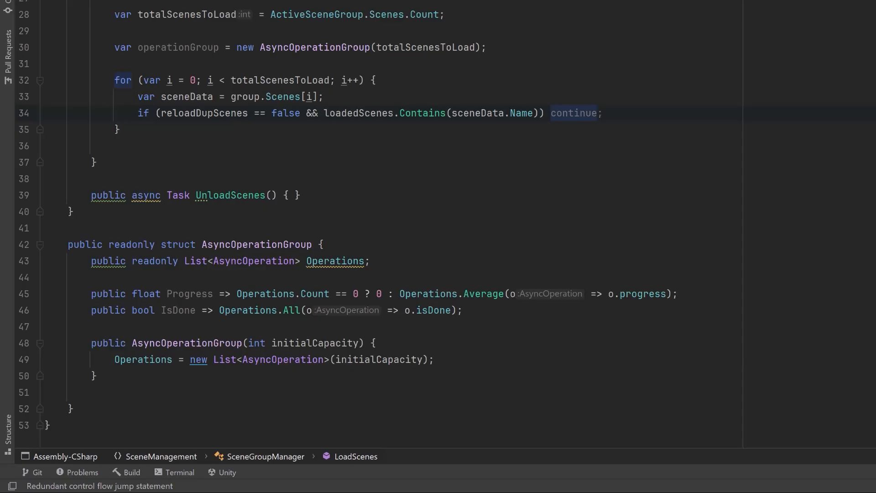
type("var operation = SceneManager.LoadSceneAsync(sceneData.Reference.Path, LoadSceneMode.Additive);")
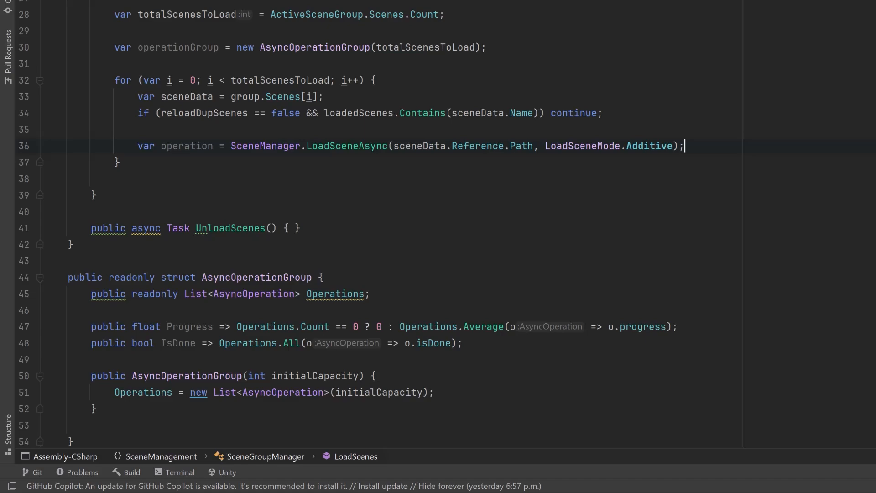
type("operationGroup.Operations.Add(operation);")
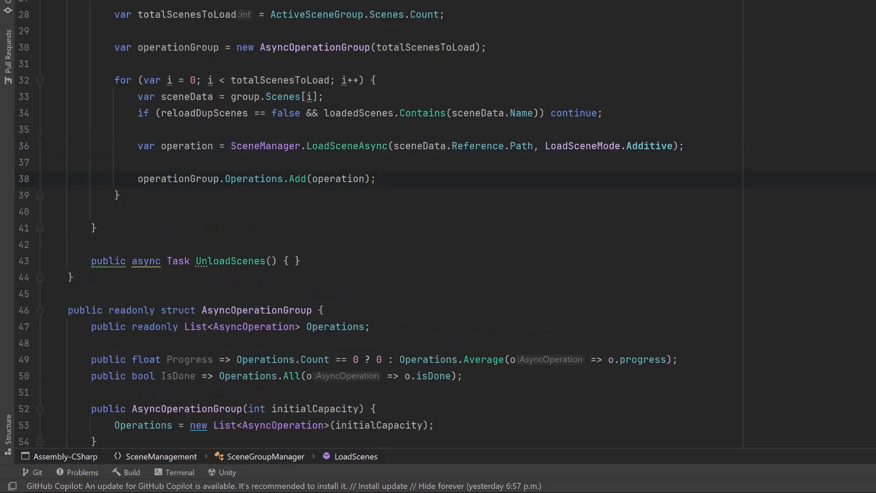
Invoke OnSceneLoaded with each scene's name and leave room below the loop.
left_click(377, 178)
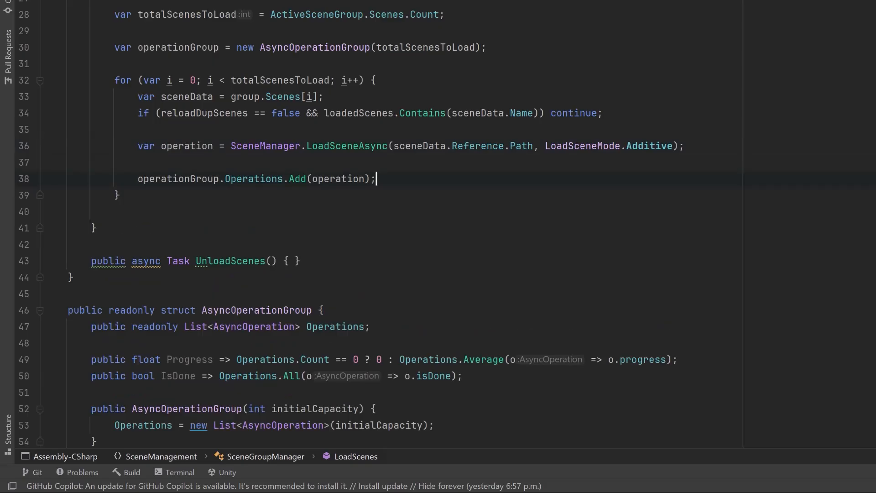
type("OnSceneLoaded.Invoke(sceneData.Name);")
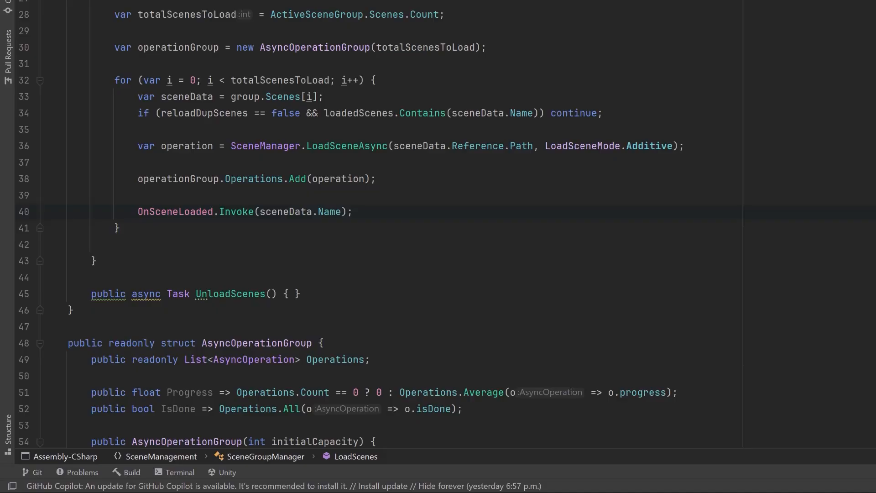
left_click(116, 227)
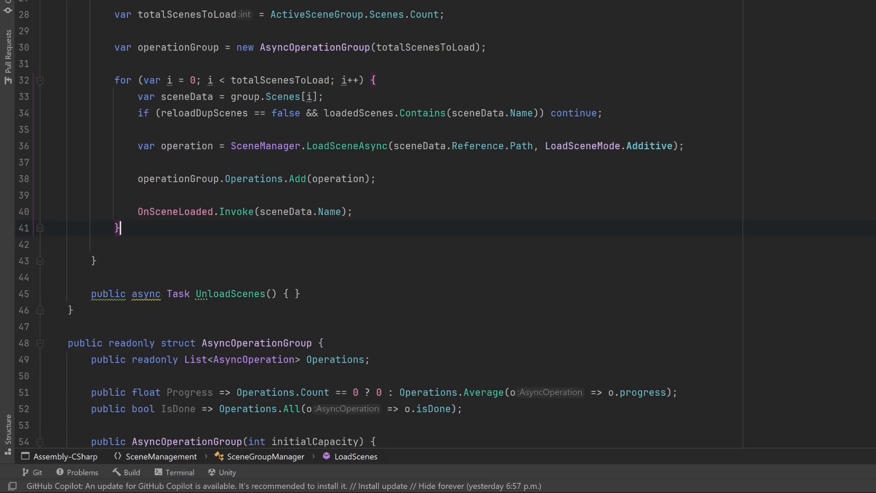
key("Enter")
type("while (!operationGroup.IsDone) { ")
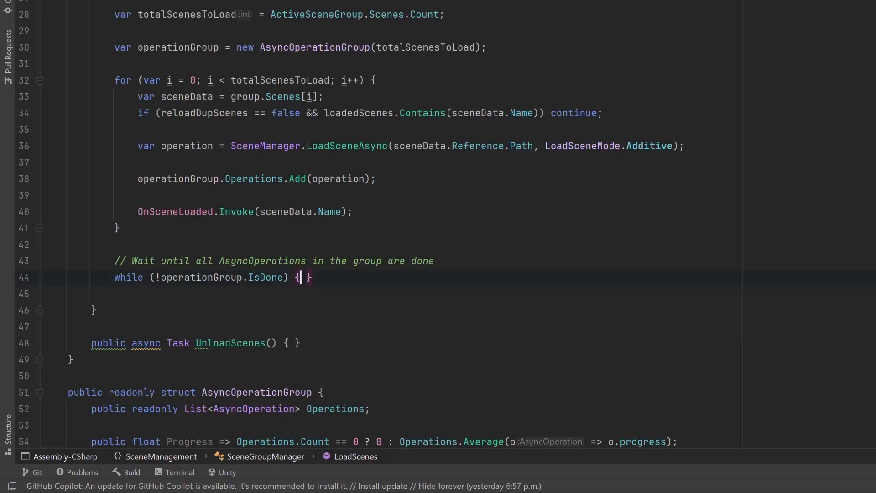
Report operationGroup.Progress and await Task.Delay(100) inside the wait loop.
type("progress?.Report(operationGroup.Progress);")
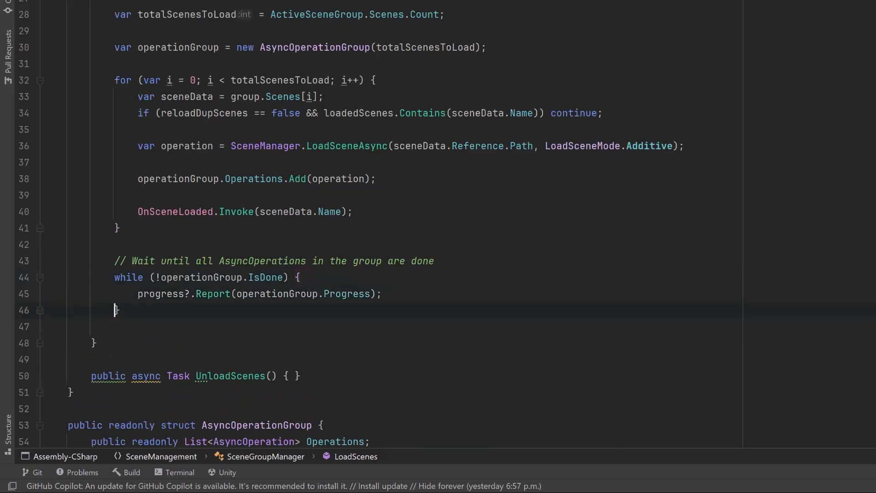
key("enter")
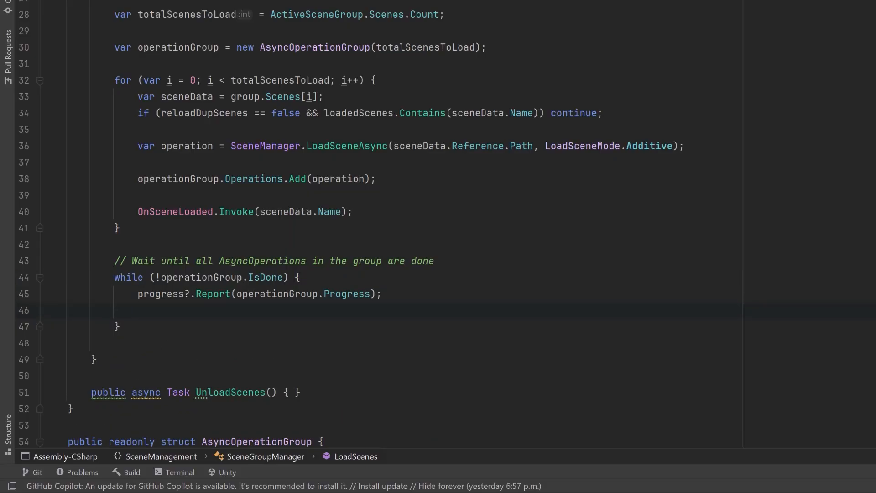
type("await Task.Delay(100);")
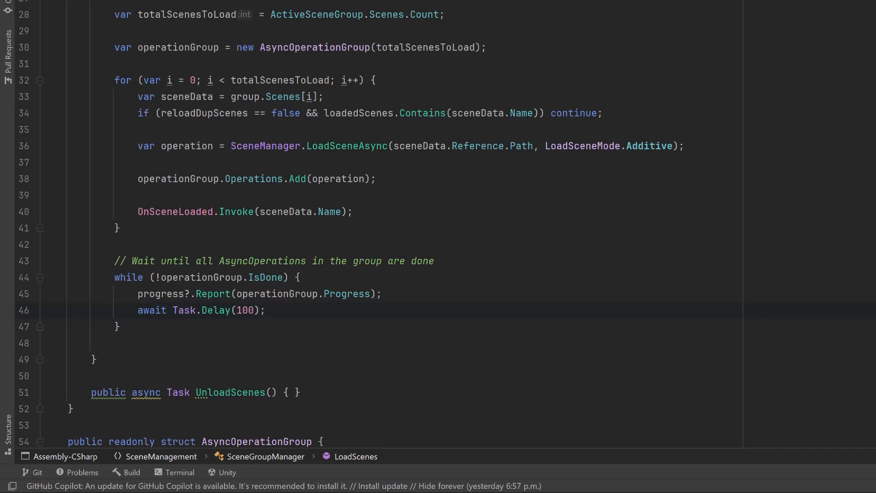
Set the active scene from the group's ActiveScene type when valid and invoke OnSceneGroupLoaded.
type("Scene activeScene = SceneManager.GetSceneByName(ActiveSceneGroup.FindSceneNameByType(SceneType.ActiveScene));")
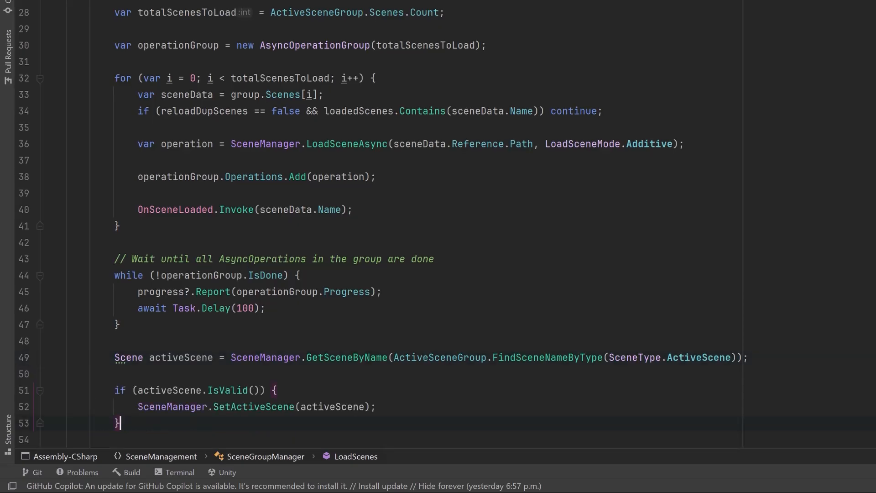
scroll("down", 3)
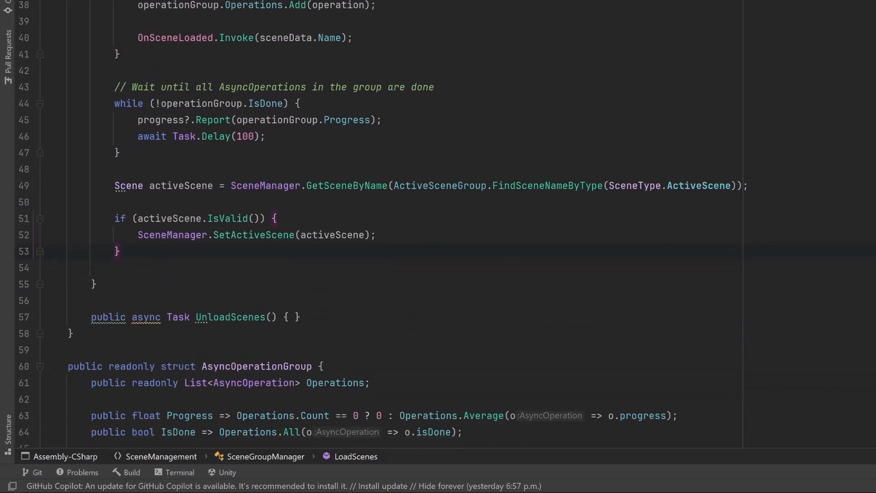
scroll("down", 3)
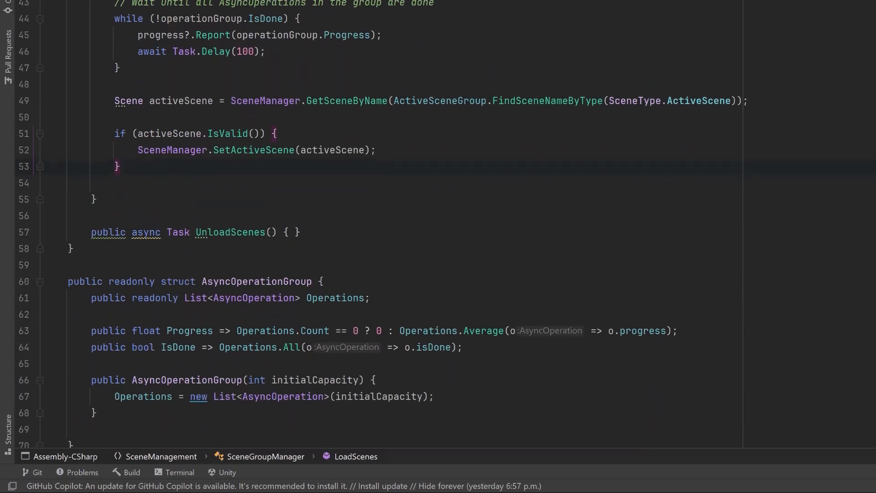
left_click(118, 166)
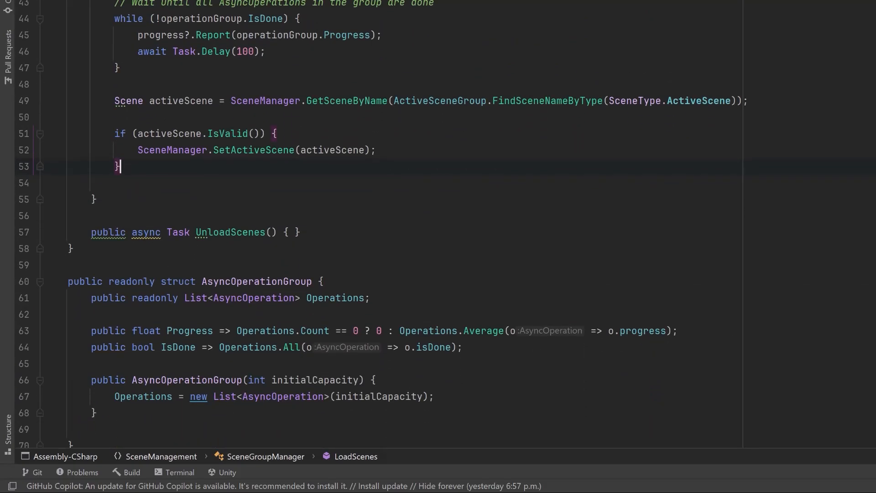
type("OnSceneGroupLoaded.Invoke();")
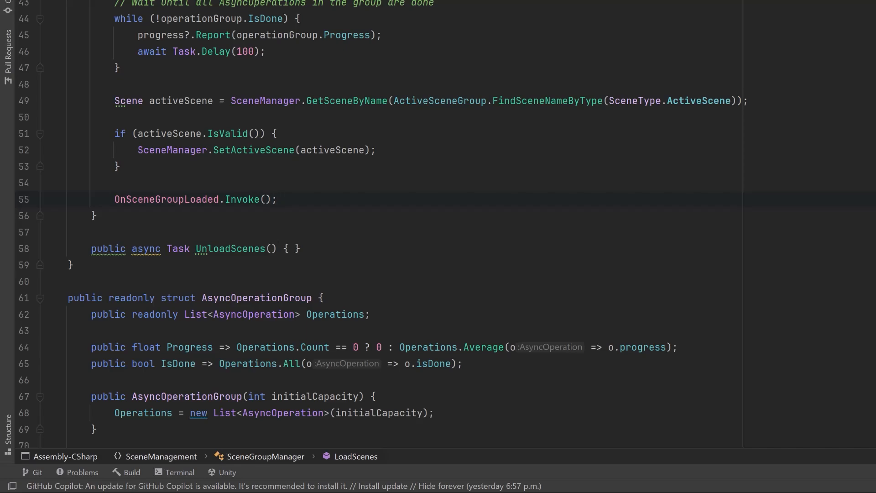
Start UnloadScenes with a scene-name list, the active scene's name and the scene count.
scroll("down", 3)
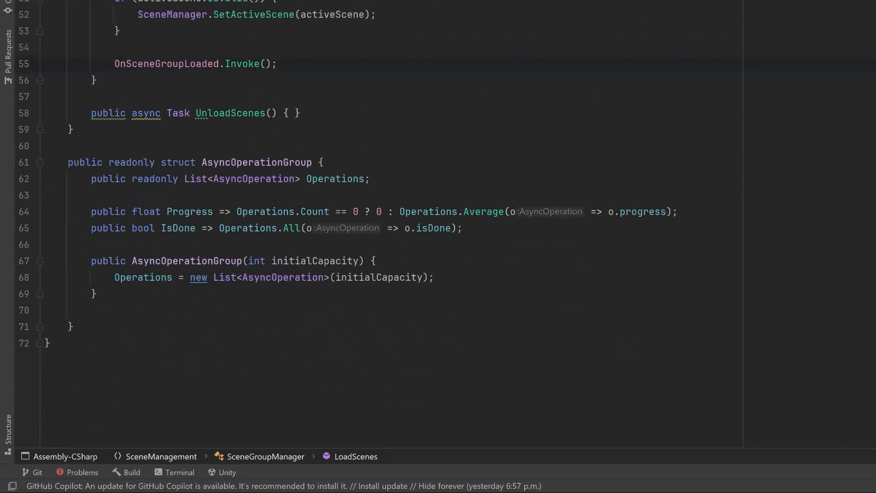
left_click(294, 113)
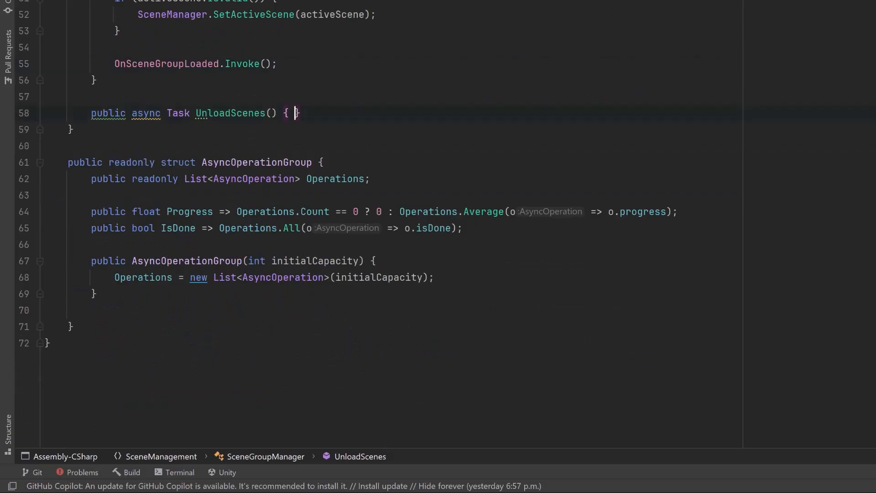
type("var scenes = new List<string>();}")
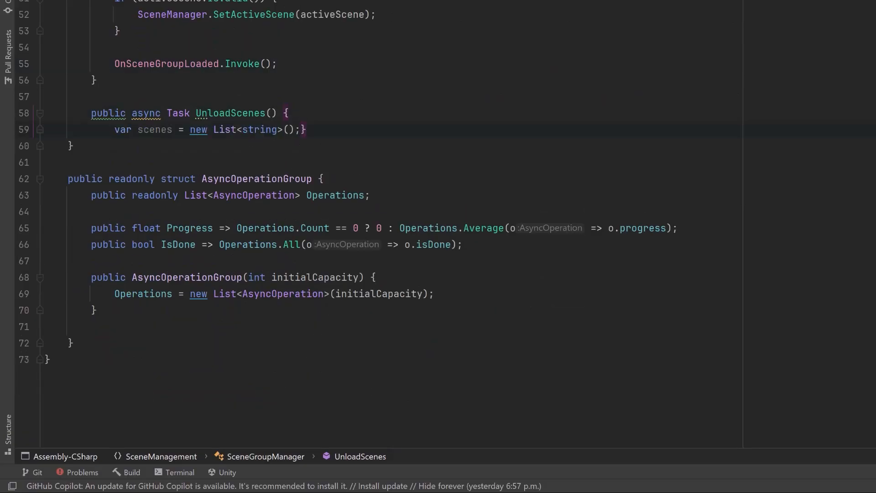
key("Enter")
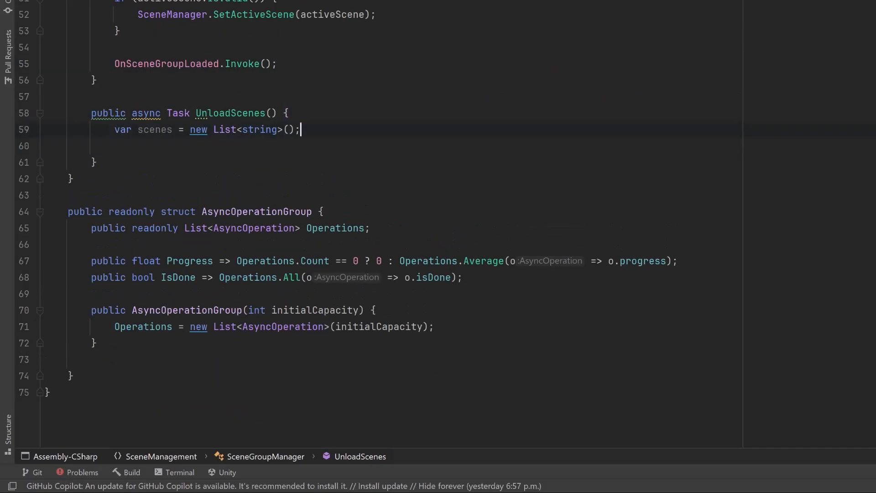
type("var activeScene = SceneManager.GetActiveScene().name;")
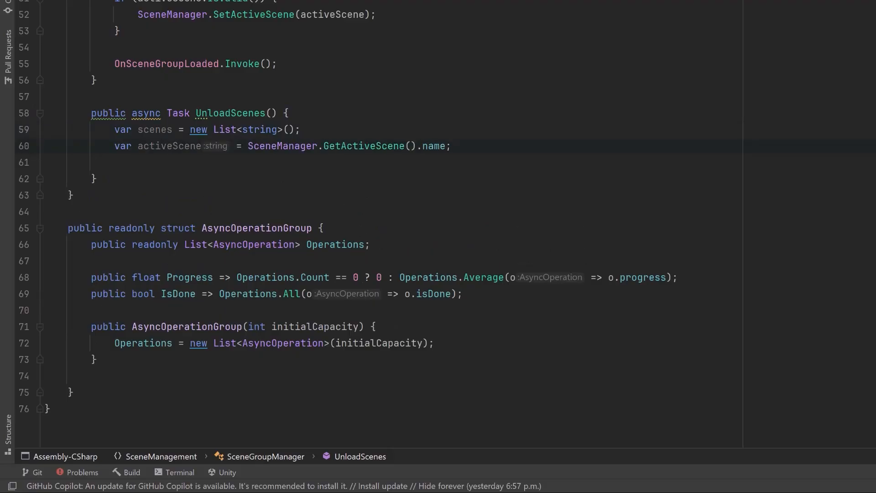
type("int sceneCount = SceneManager.sceneCount;")
type("for (var i = sceneCount - 1; i > 0; i--) { }")
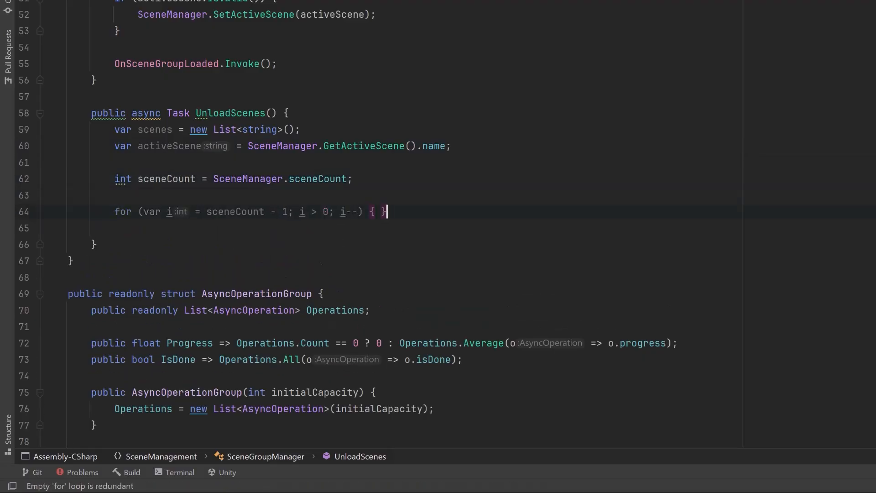
Loop scenes backwards, skipping unloaded, active and Bootstrapper scenes, and add each remaining name to the list.
key("enter")
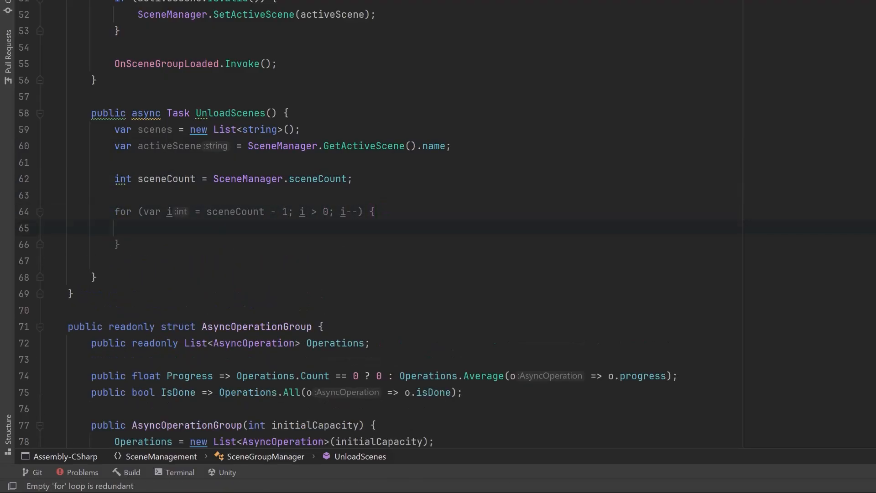
type("var sceneAt = SceneManager.GetSceneAt(i);")
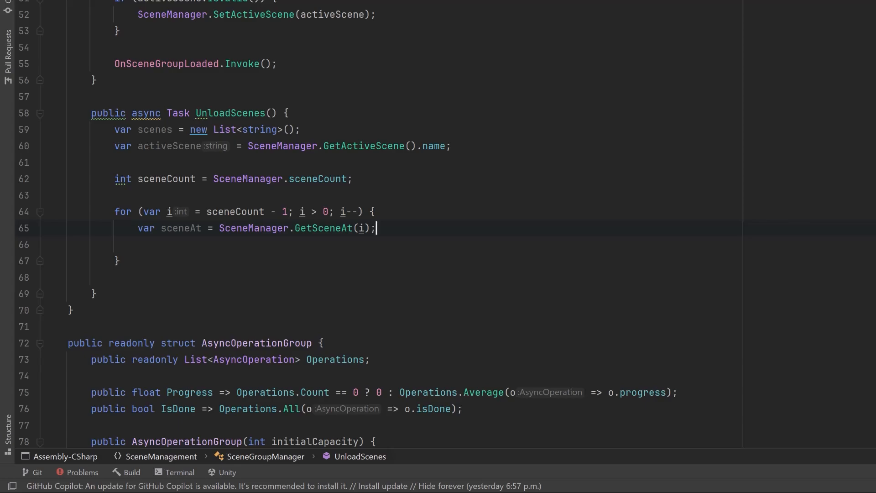
type("if (!sceneAt.isLoaded) continue;")
type("if (sceneName.Equals(activeScene) || sceneName == \"Bootstrapper\") continue;")
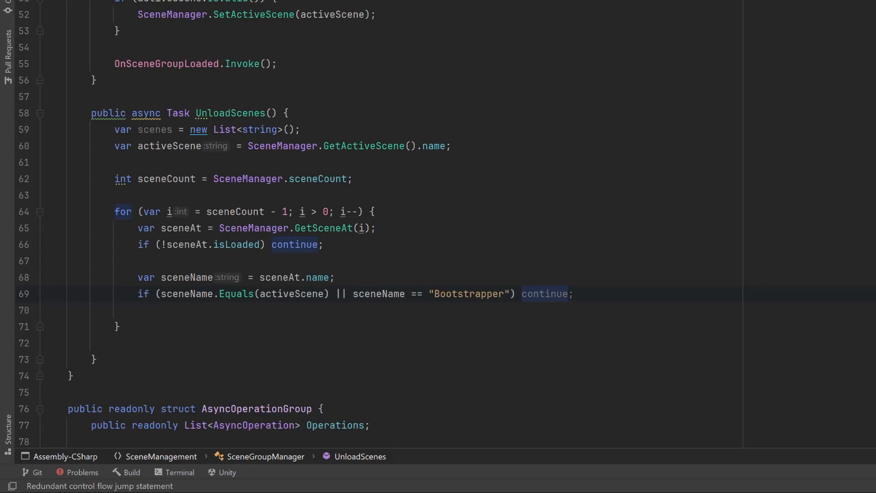
left_click(573, 293)
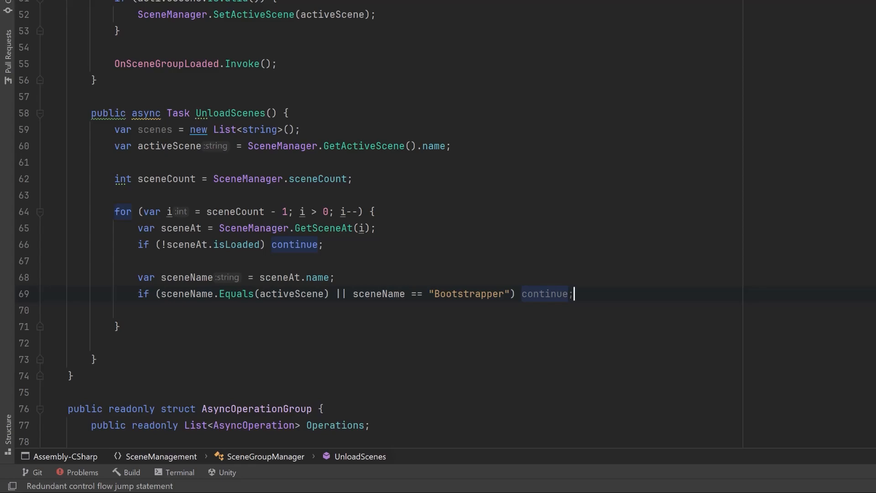
type("scenes.Add(sceneName);")
type("if (operation == null) continue;")
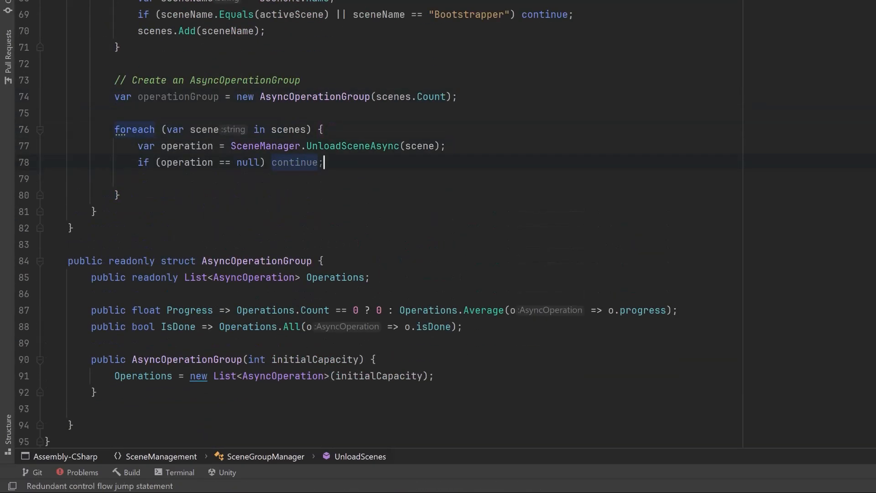
Add each unload operation to operationGroup and invoke OnSceneUnloaded(scene), then move to SceneLoader.cs.
type("operationGroup.Operations.Add(operation);")
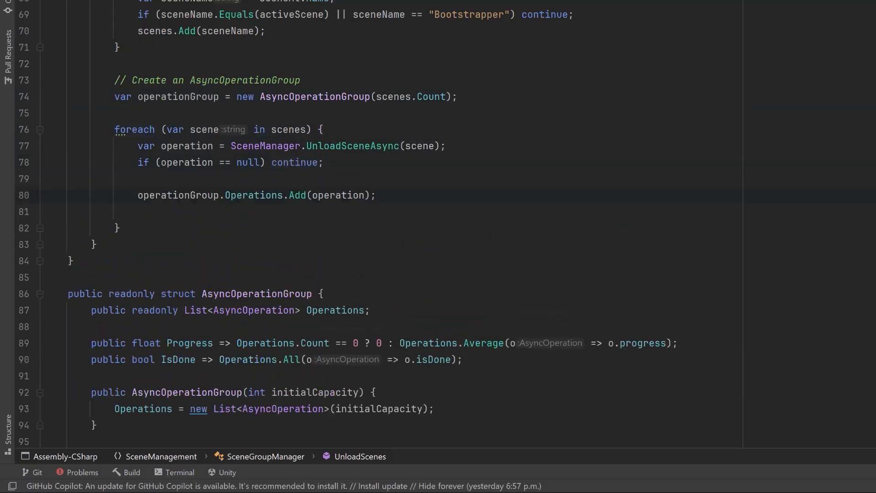
type("OnSceneUnloaded.Invoke(scene);")
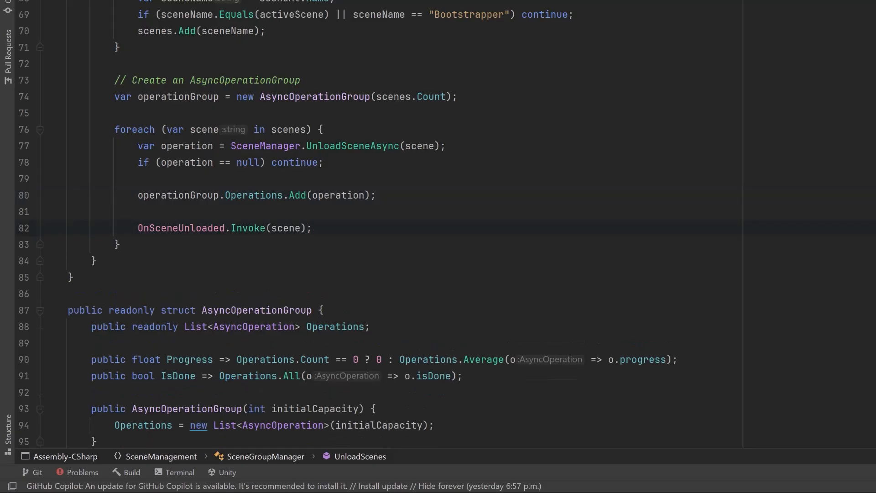
left_click(313, 228)
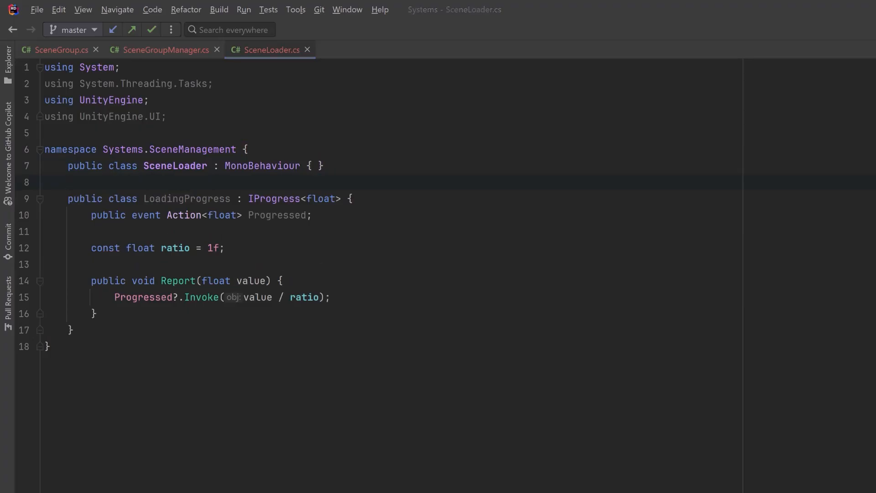
Declare the serialized SceneGroup[] sceneGroups field plus targetProgress and isLoading fields.
left_click(318, 165)
type("[SerializeField] Image loadingBar;")
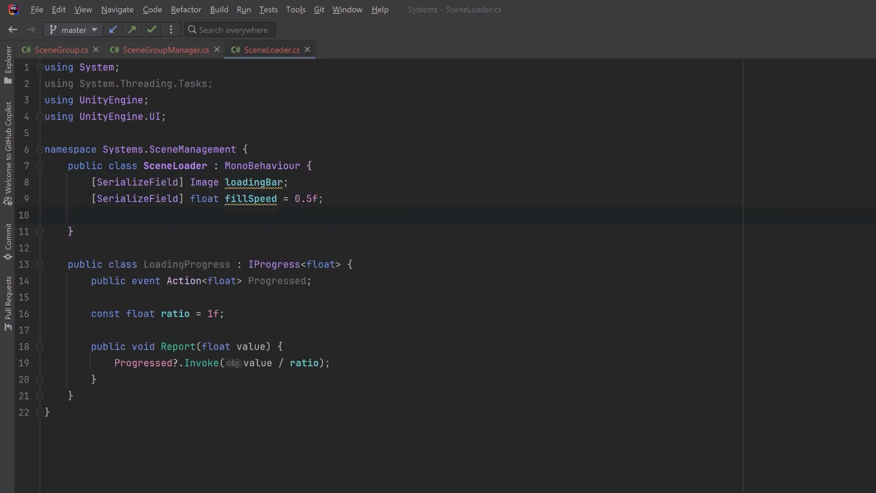
left_click(324, 198)
type("[SerializeField] Canvas loadingCanvas;")
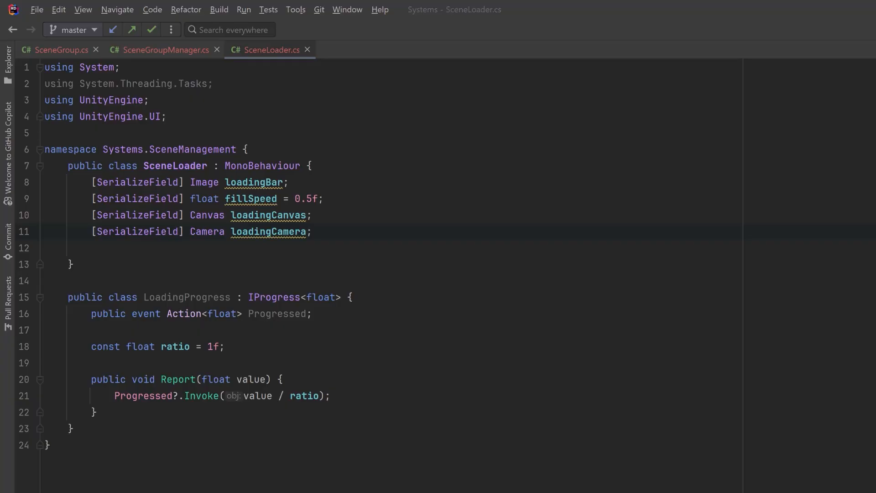
type("[SerializeField] SceneGroup[] sceneGroups;")
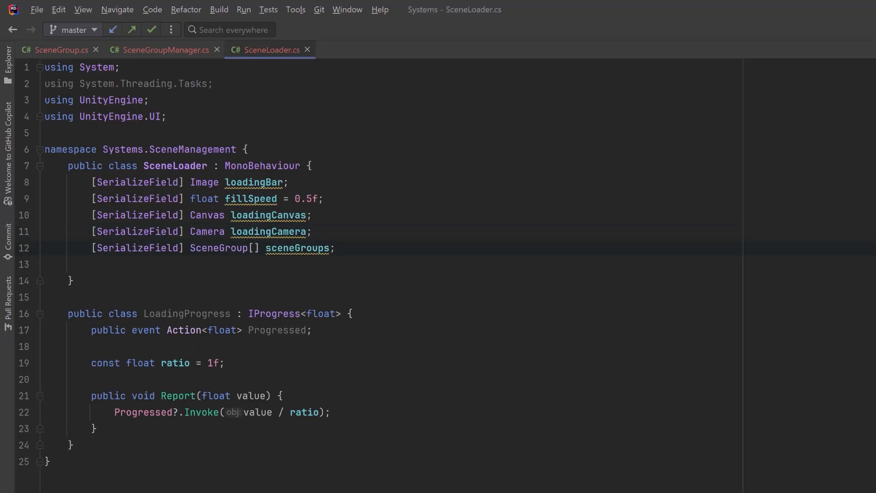
type("float targetProgress;")
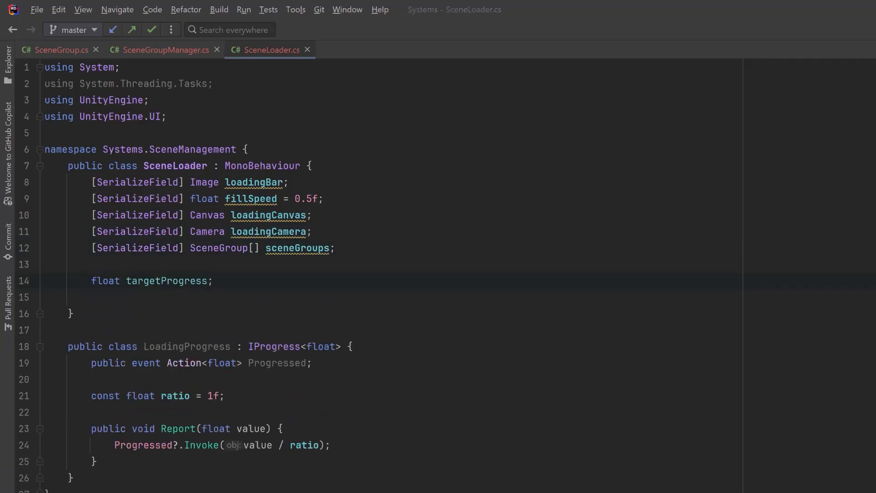
type("bool isLoading;")
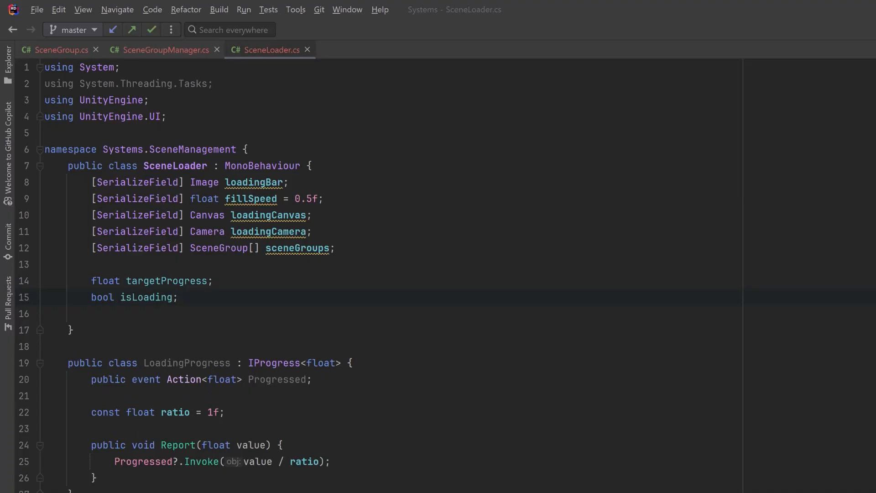
Add a readonly SceneGroupManager instance and begin async void Start awaiting LoadSceneGroup(0).
type("public readonly SceneGroupManager manager = new SceneGroupManager();")
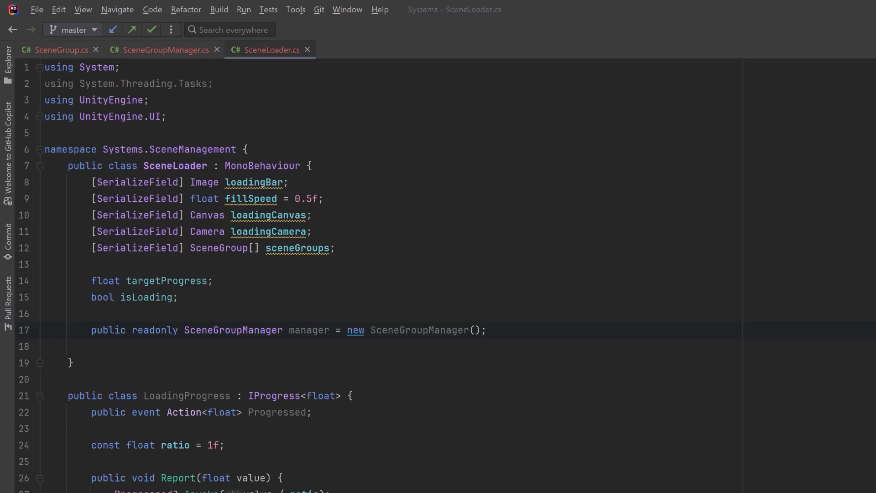
type("async void Start() {")
type("await LoadSceneGroup(0);")
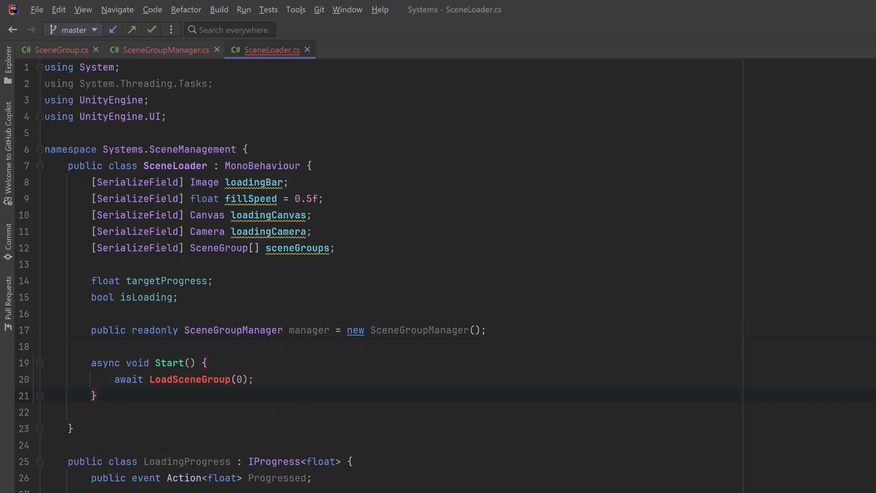
Create async Task LoadSceneGroup(int index) with a new LoadingProgress instance.
scroll("down", 3)
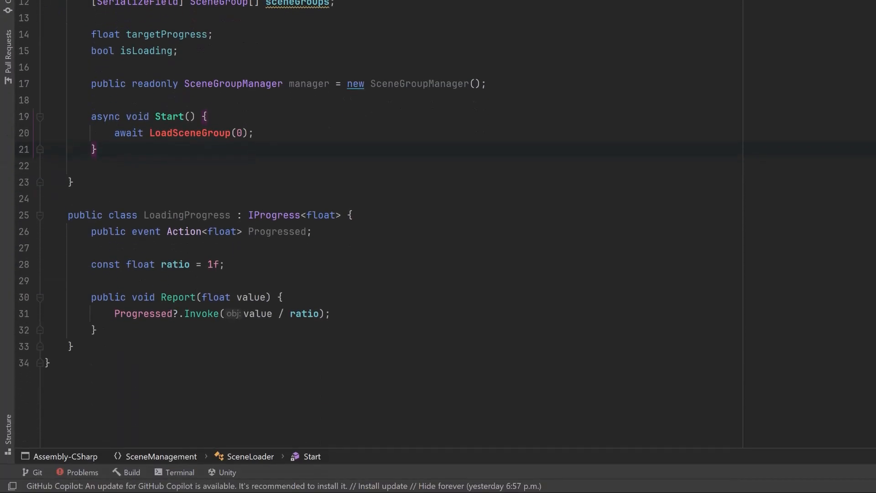
type("public async Task LoadSceneGroup(int index) { }")
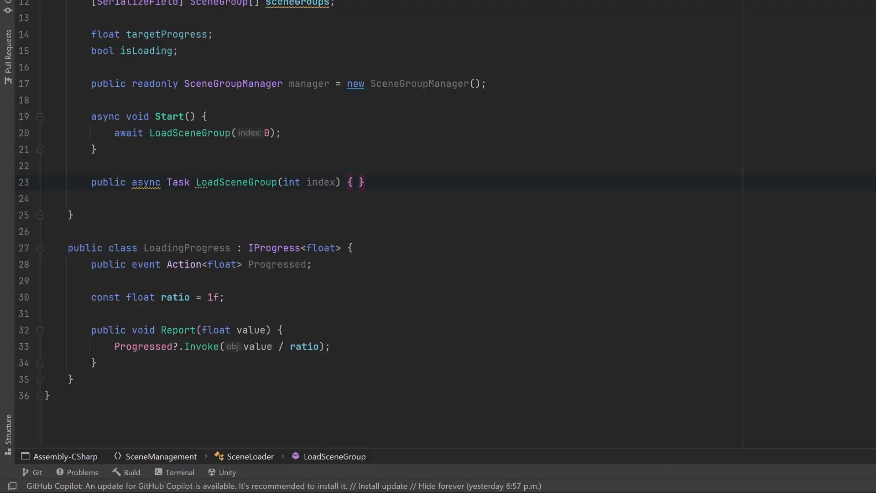
left_click(353, 181)
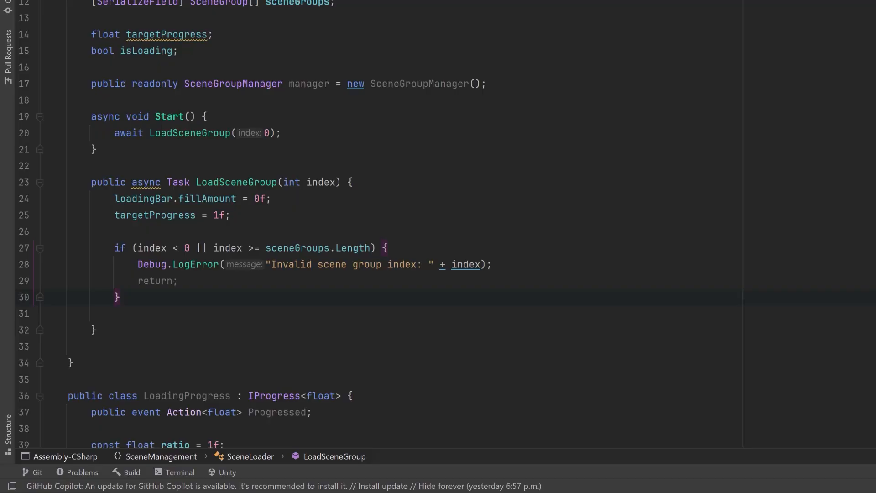
type("LoadingProgress progress = new LoadingProgress();")
left_click(426, 346)
type("progress.Progressed += target => targetProgress = Mathf.Max(target, targetProgress);")
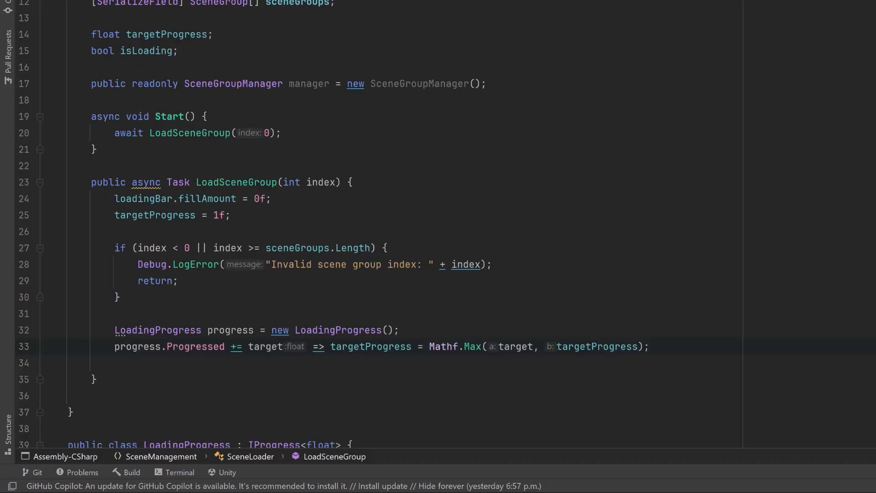
Wrap await manager.LoadScenes(sceneGroups[index], progress) between EnableLoadingCanvas() and EnableLoadingCanvas(false).
scroll("down", 3)
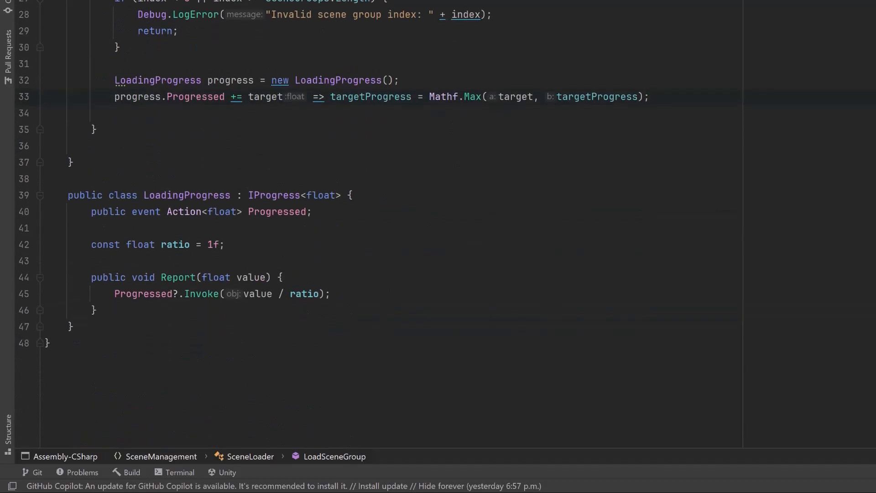
left_click(95, 129)
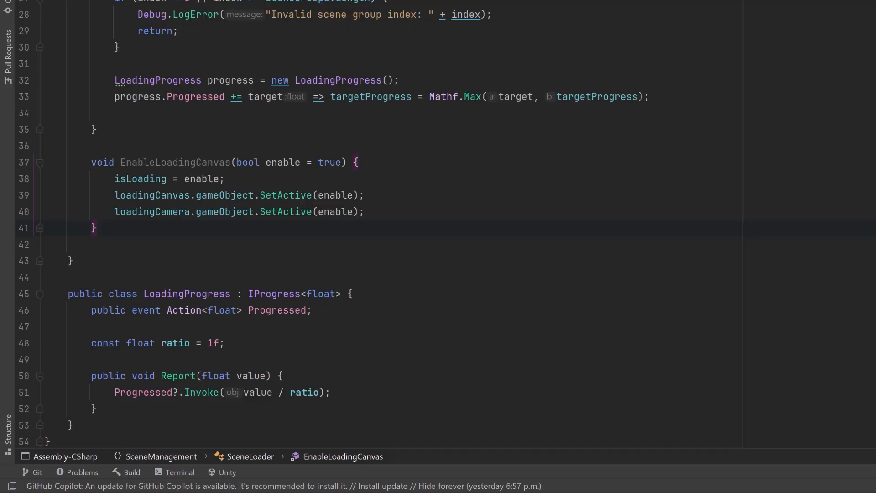
type("EnableLoadingCanvas();")
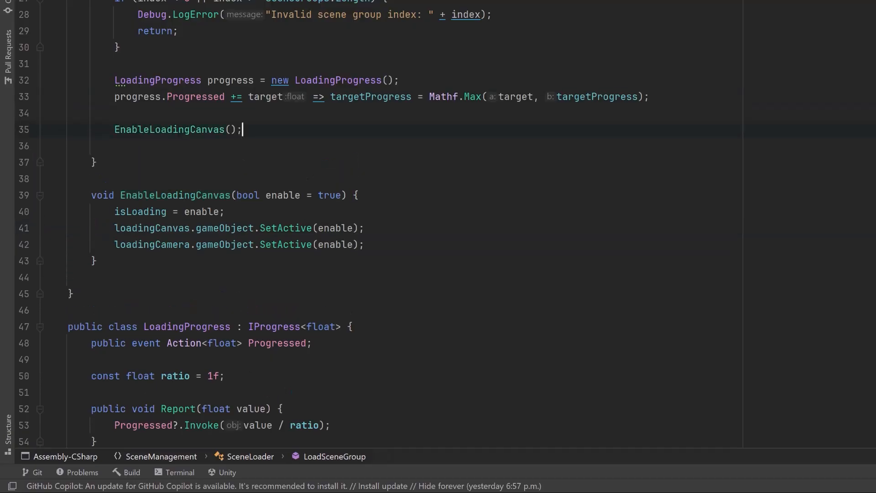
type("await manager.LoadScenes(sceneGroups[index], progress);")
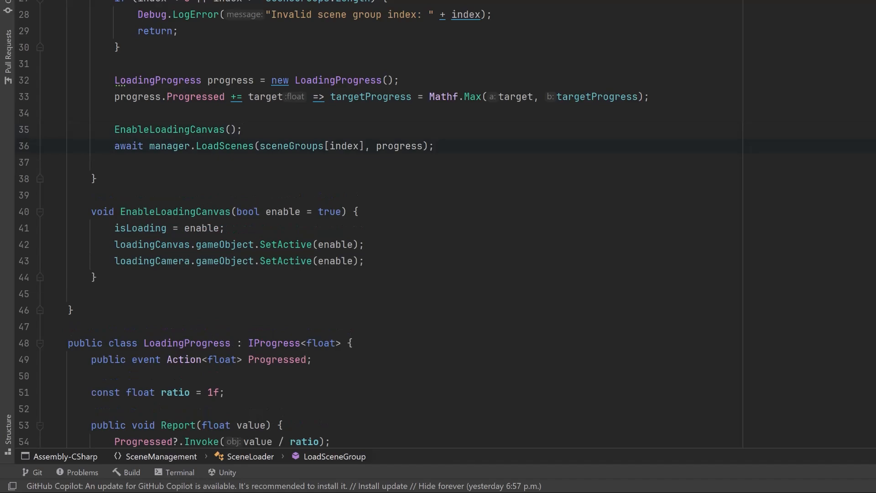
type("EnableLoadingCanvas(false);")
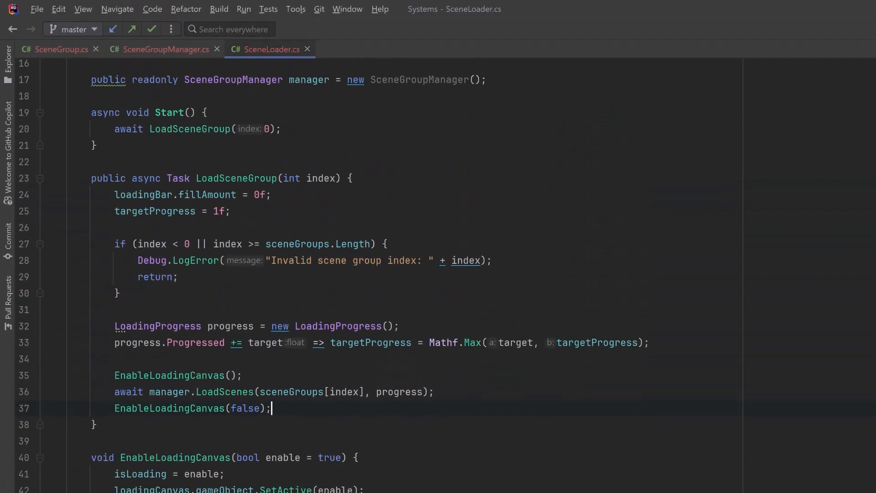
Start Update with an isLoading early return and read currentFillAmount from loadingBar.fillAmount.
type("void Update() { }")
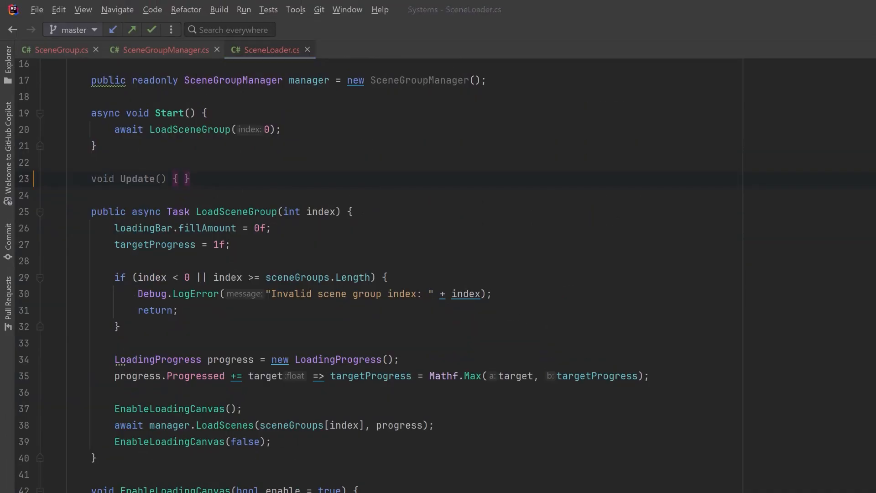
type("if (!isLoading) return;")
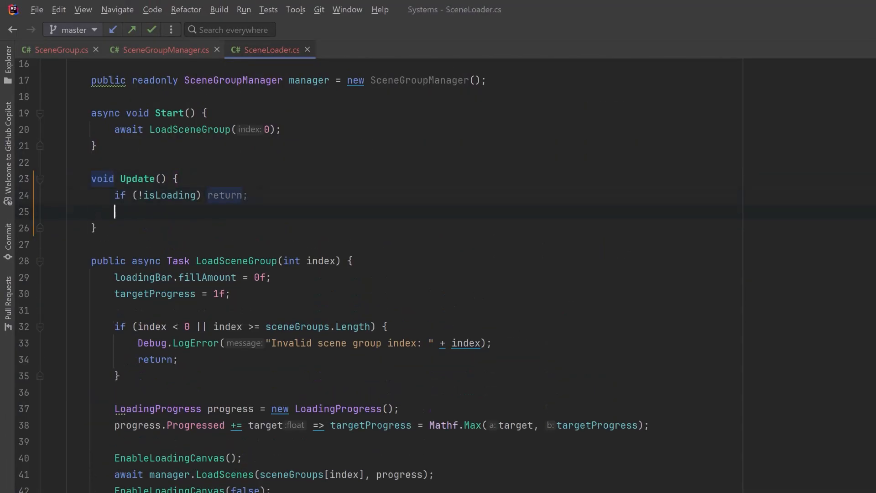
key("enter")
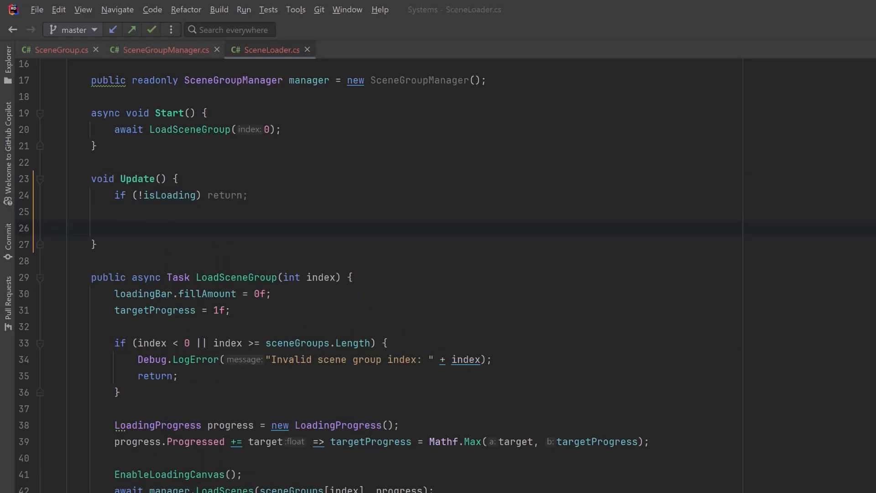
type("float currentFillAmount = loadingBar.fillAmount;")
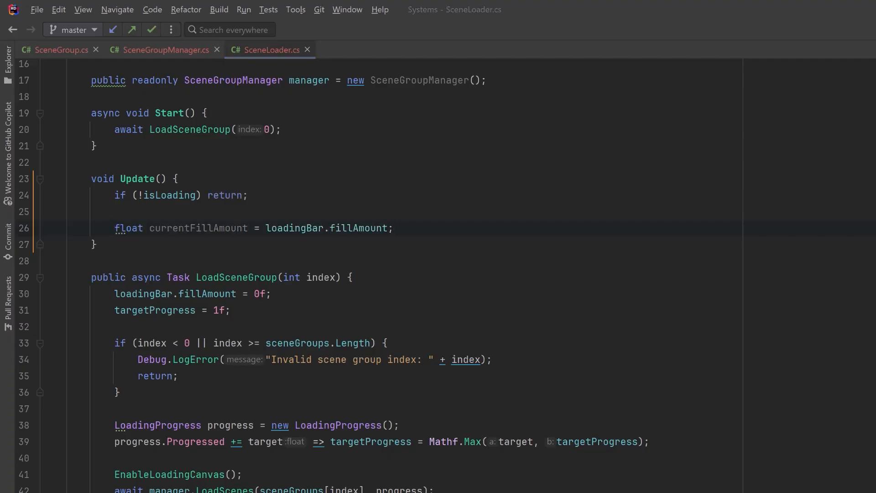
Compute dynamicFillSpeed from progressDifference * fillSpeed and update the bar's fill toward targetProgress.
left_click(392, 228)
type("float progressDifference = Mathf.Abs(currentFillAmount - targetProgress);")
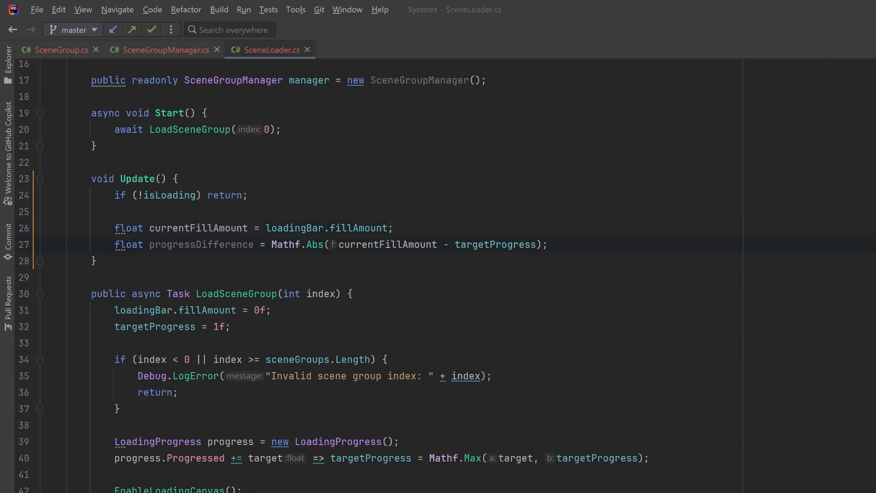
left_click(547, 245)
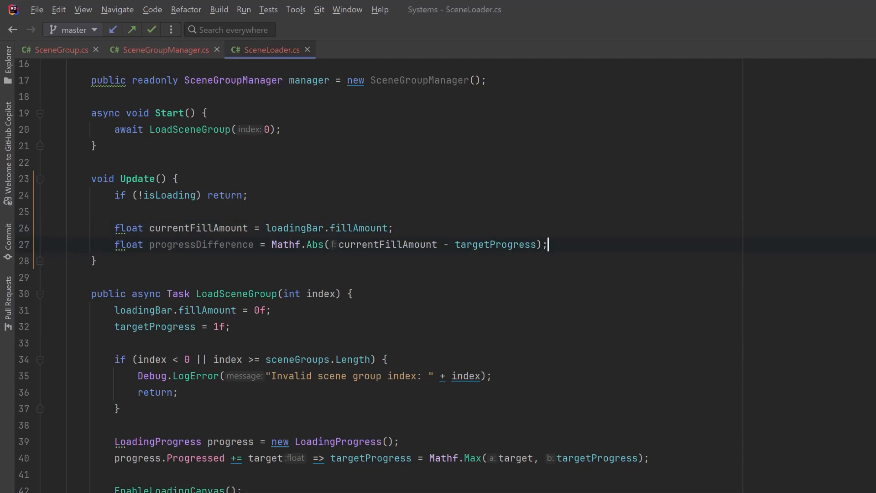
type("float dynamicFillSpeed = progressDifference * fillSpeed;")
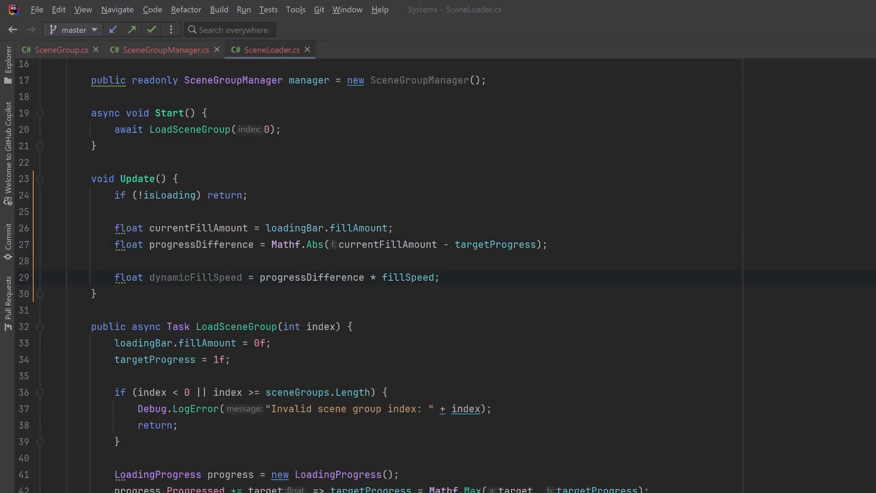
left_click(440, 277)
type("loadingBar.fillAmount = Mathf.Lerp(currentFillAmount, targetProgress, Time.deltaTime * dynamicFillSpeed);")
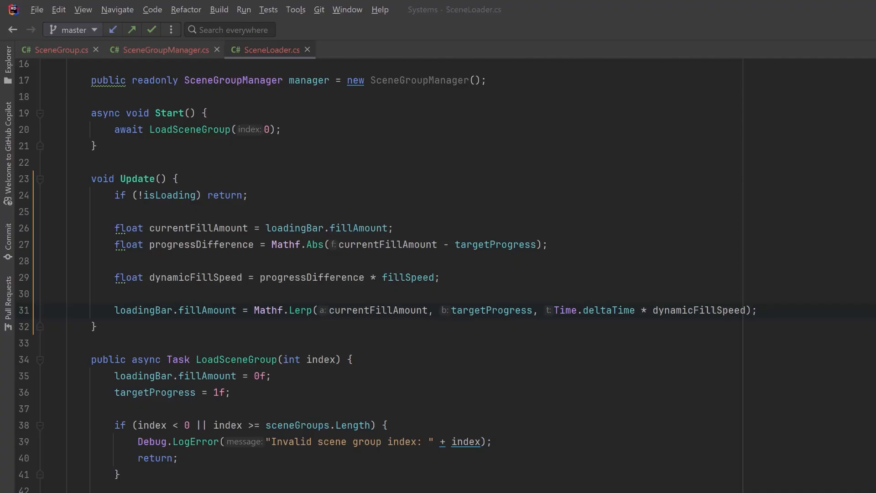
left_click(487, 80)
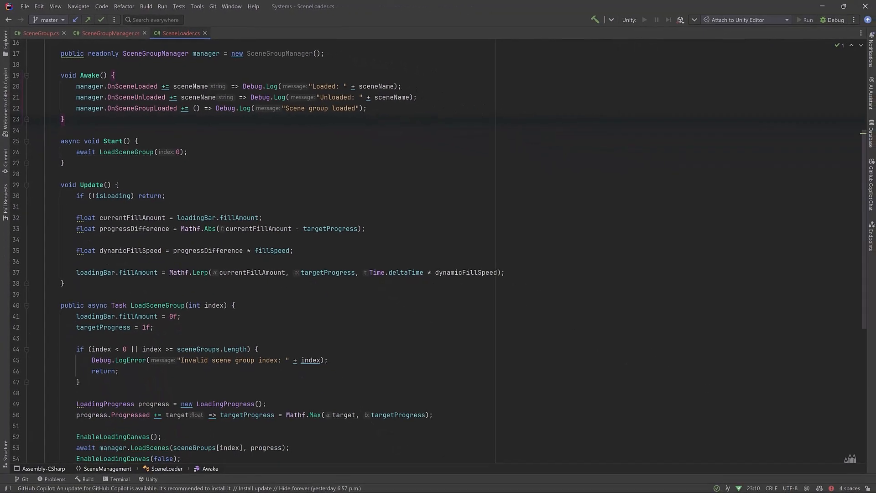
Add a [RuntimeInitializeOnLoadMethod(BeforeSceneLoad)] attribute for Bootstrapper's startup method.
left_click(240, 33)
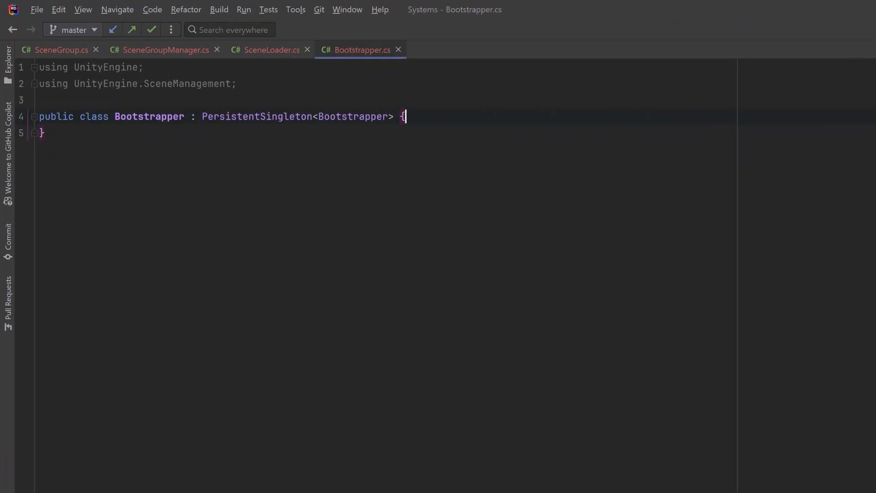
type("[RuntimeInitializeOnLoadMethod(RuntimeInitializeLoadType.BeforeSceneLoad)]")
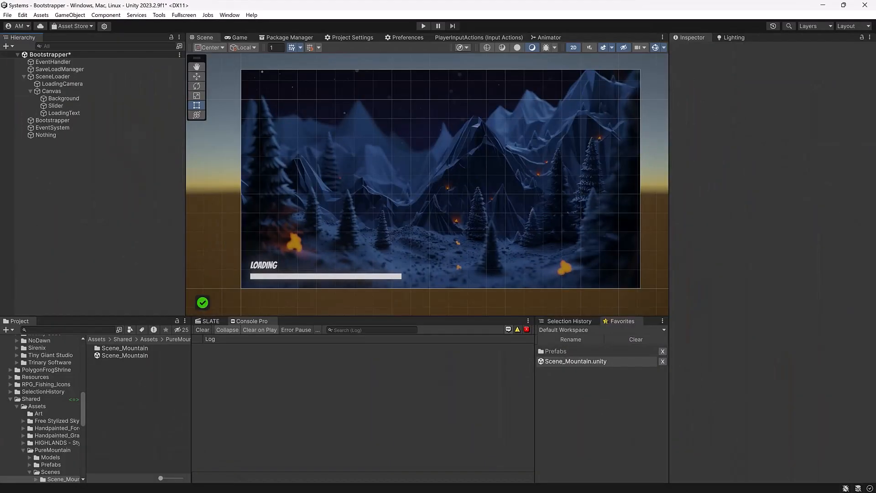
Create the LevelONE group with Gameplay, UI (UserInterface) and Cinematics (Cinematic) scene entries.
left_click(53, 77)
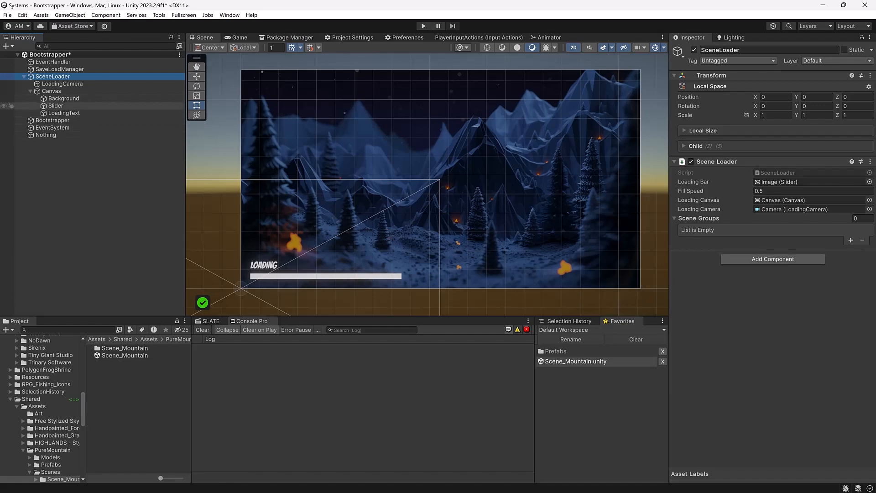
left_click(56, 106)
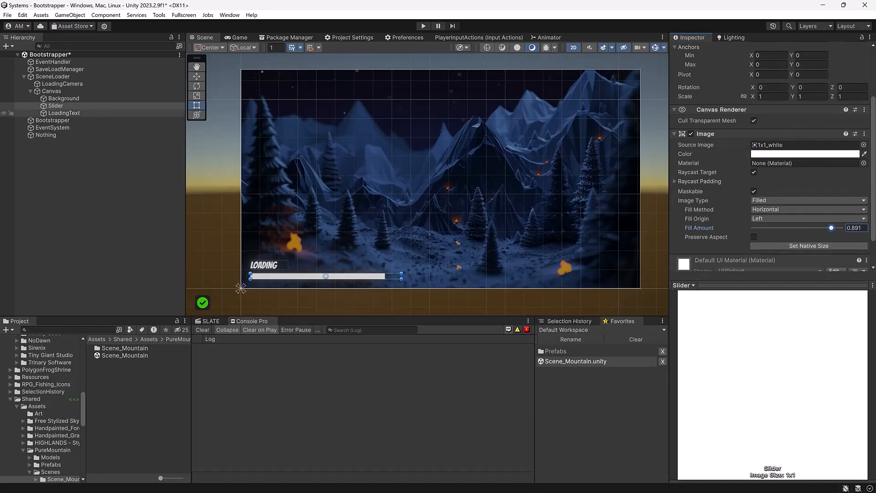
left_click(53, 76)
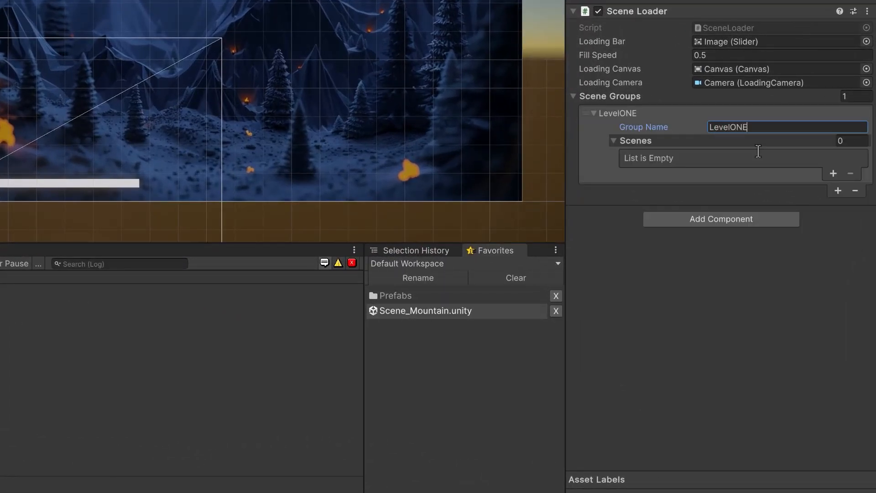
left_click(832, 173)
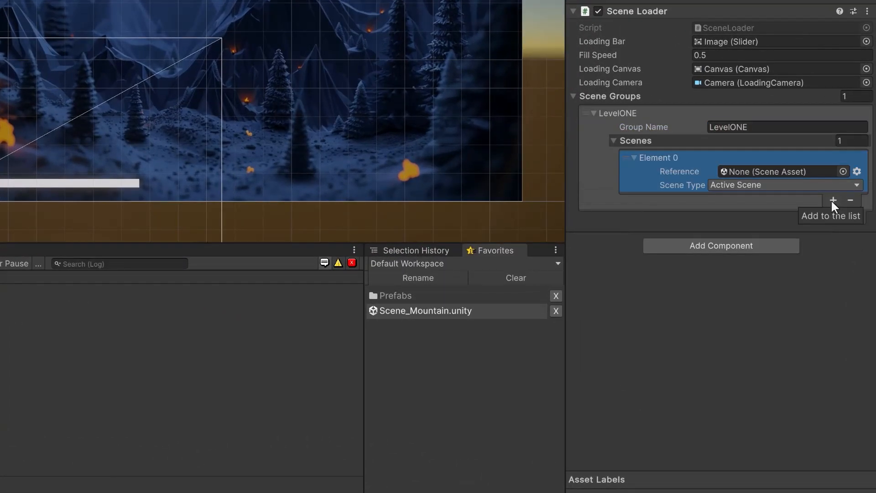
left_click(832, 200)
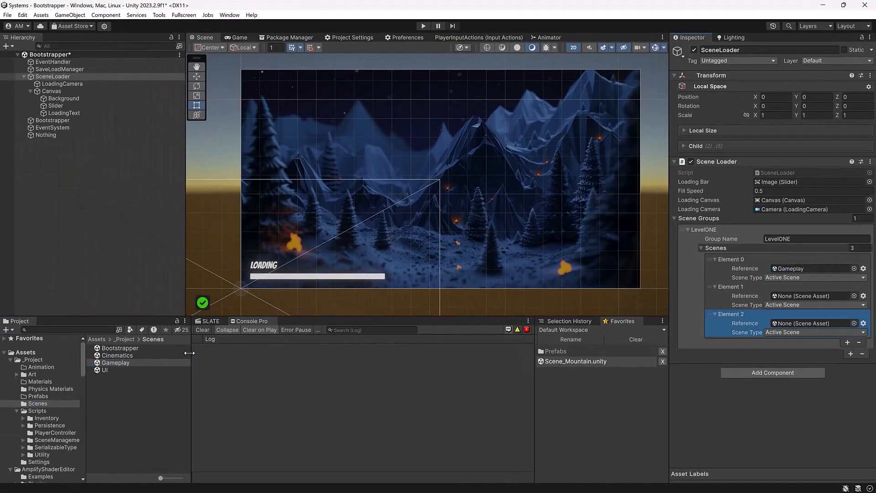
left_click(812, 304)
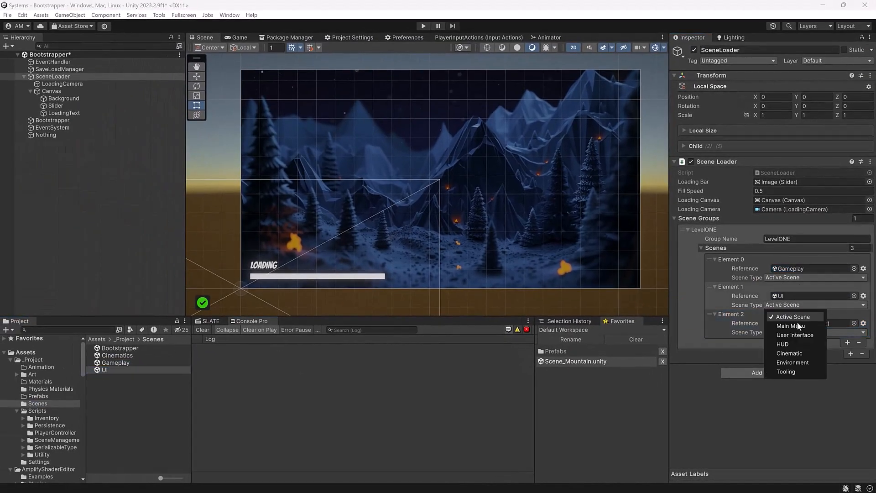
left_click(794, 335)
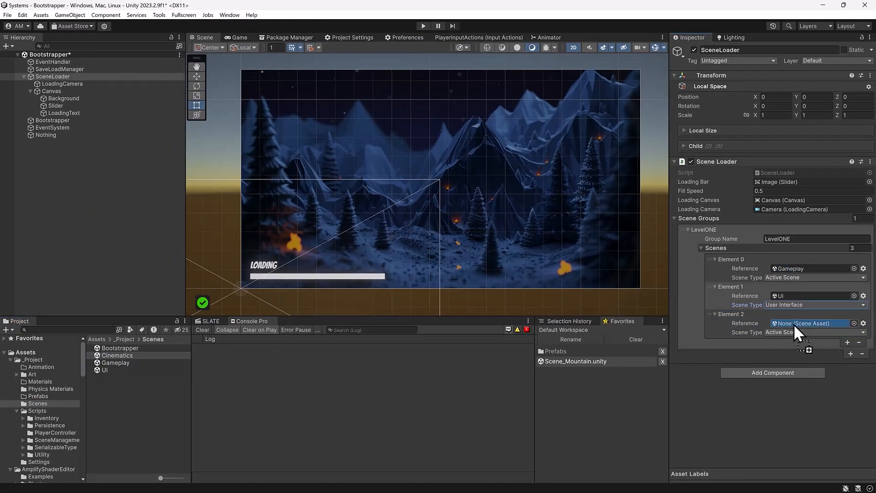
left_click(804, 323)
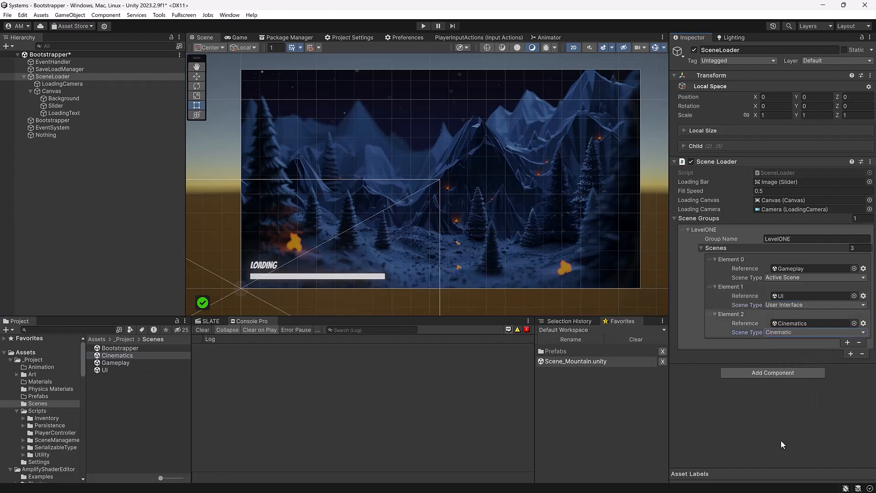
Add a second group named LevelTWO with a fourth slot holding Scene_Mountain.
left_click(842, 351)
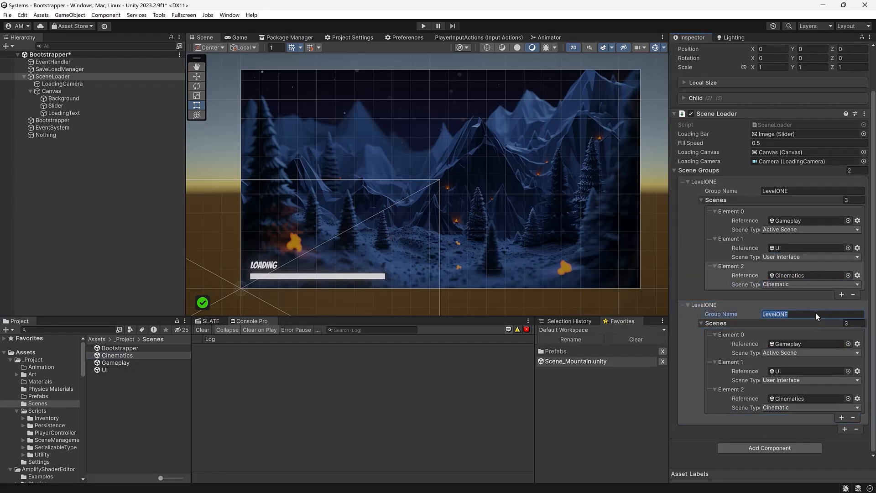
type("LevelTWO")
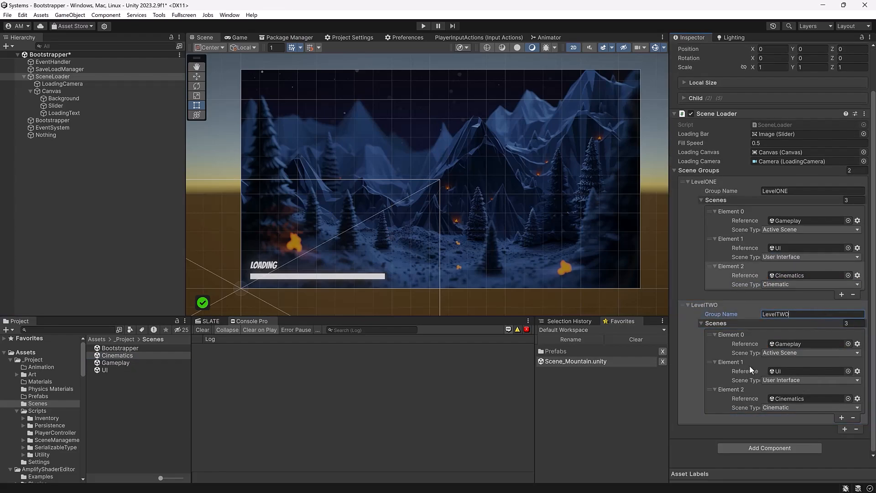
mouse_move(812, 364)
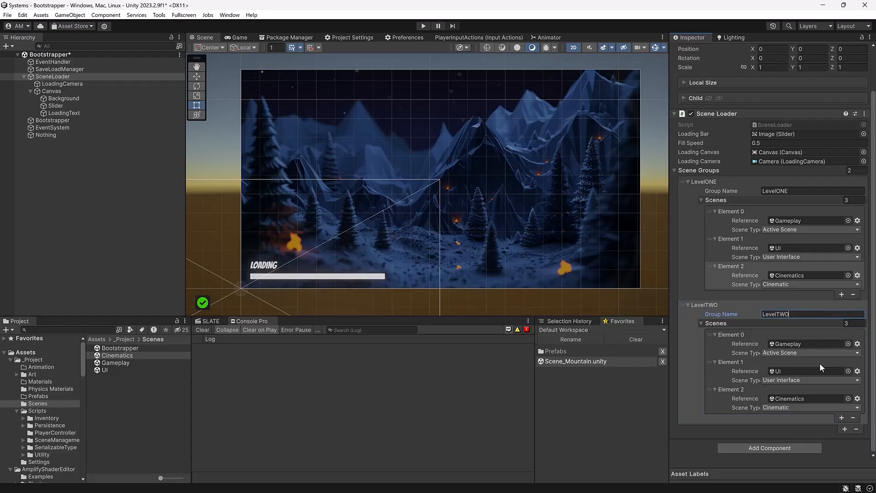
mouse_move(713, 384)
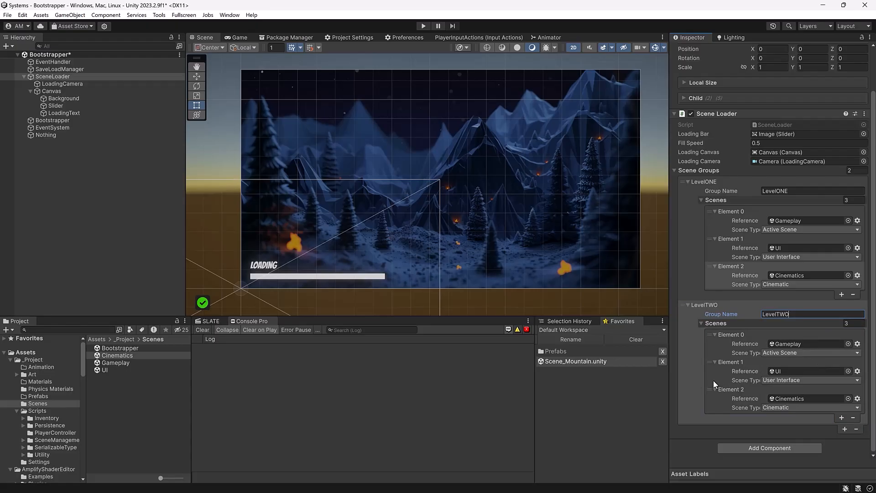
left_click(841, 416)
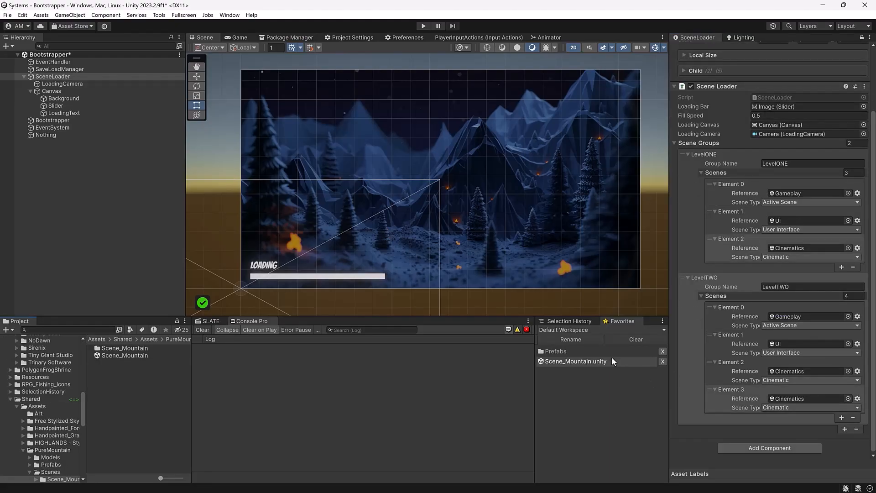
left_click(123, 355)
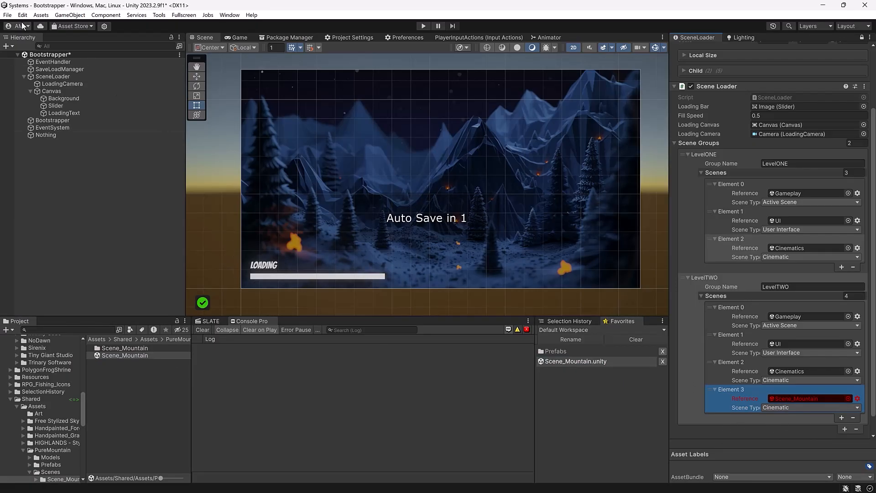
Add Scene_Mountain to the Build Settings scene list and return to Rider.
left_click(7, 15)
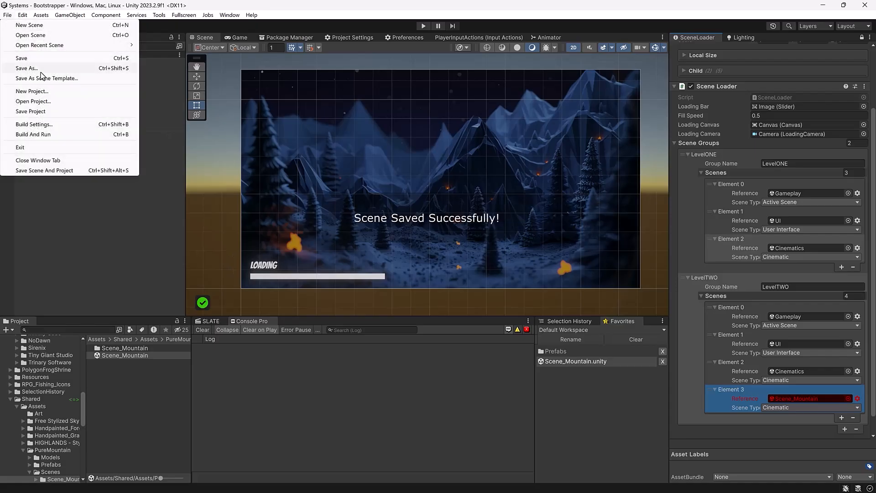
left_click(33, 124)
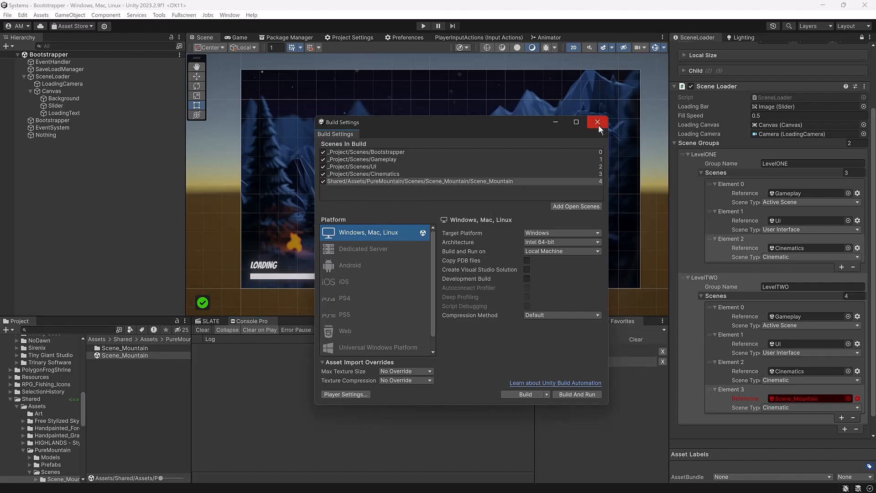
left_click(596, 121)
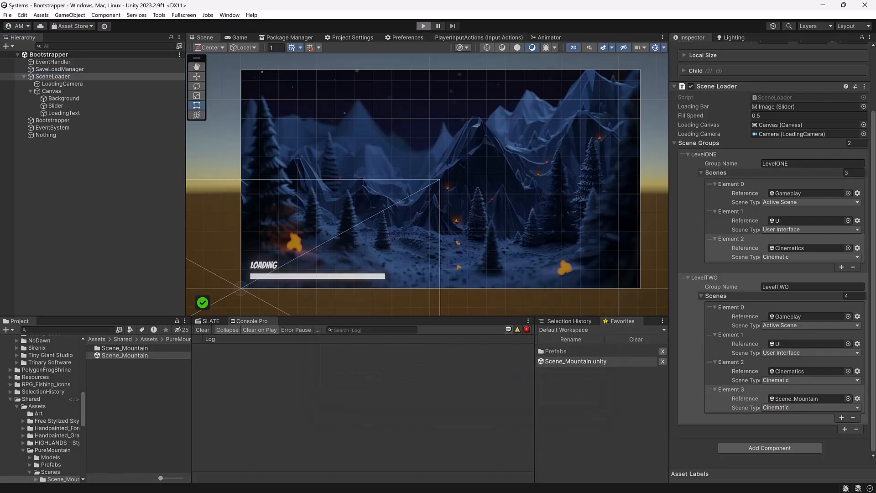
left_click(423, 26)
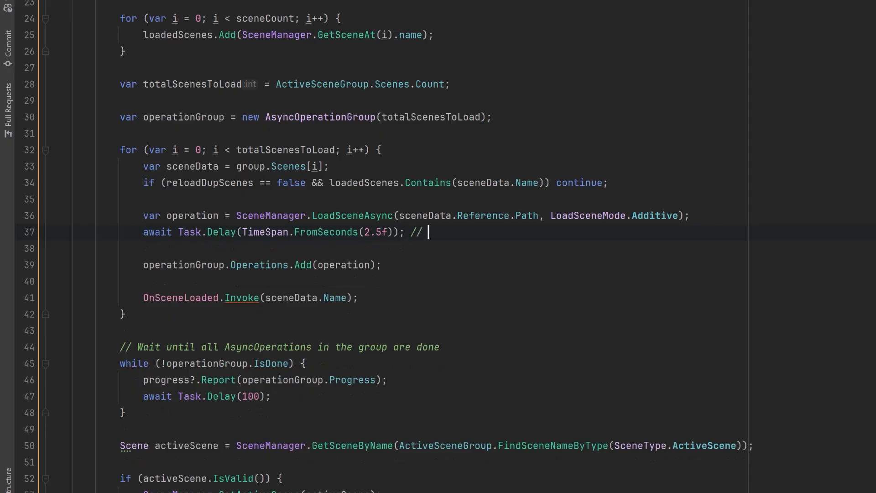
Mark the test delay with a TODO remove comment and enter Play mode from the Gameplay scene.
type("TODO remove")
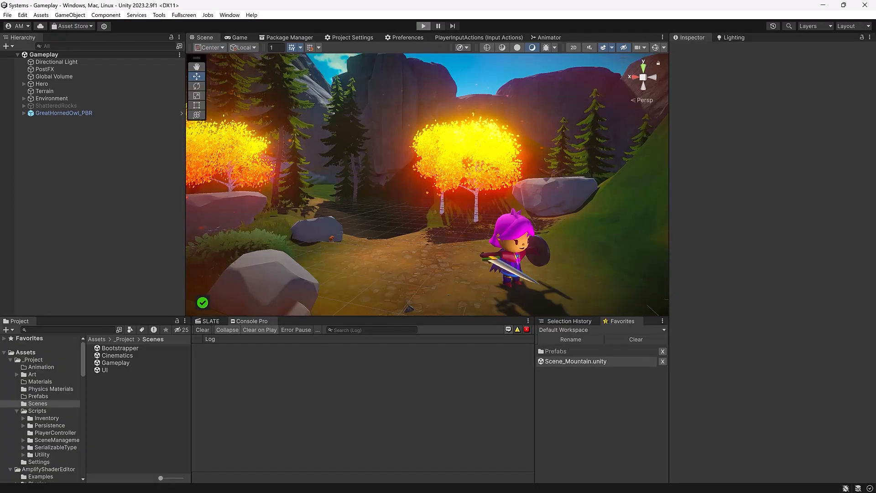
left_click(422, 25)
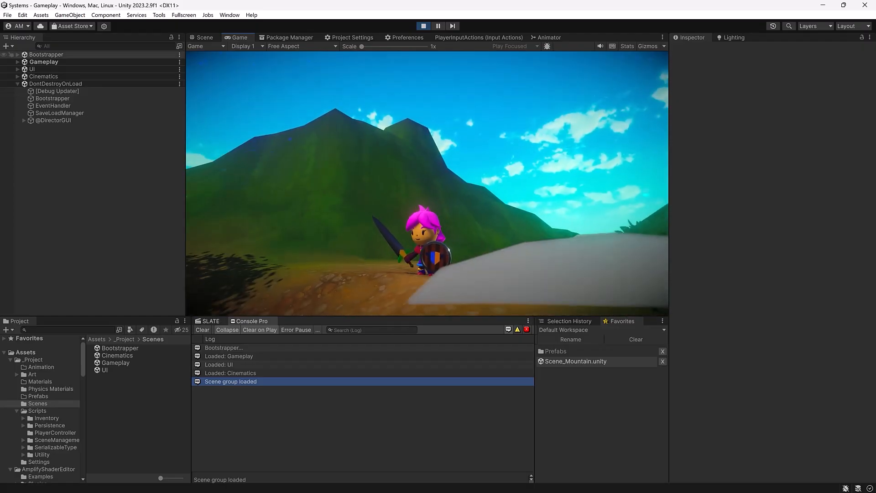
Select SceneLoader under Bootstrapper, trigger Load Second Scene Group at runtime, then stop play mode.
left_click(17, 54)
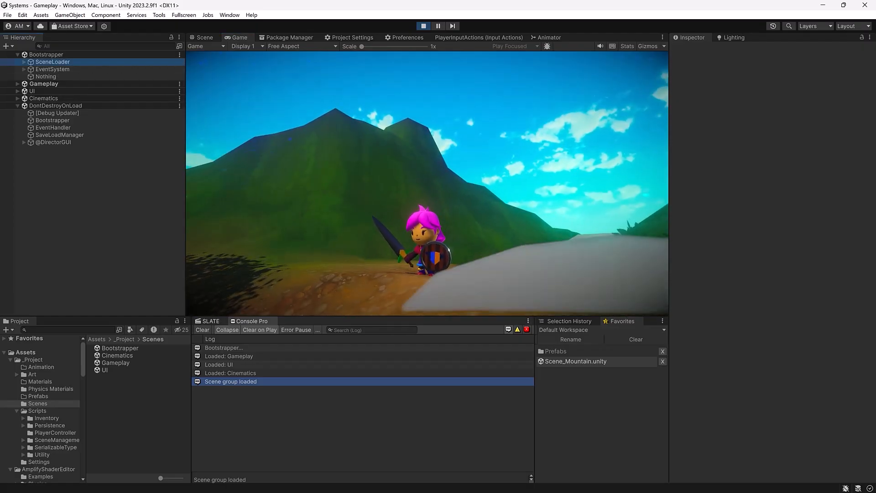
left_click(53, 61)
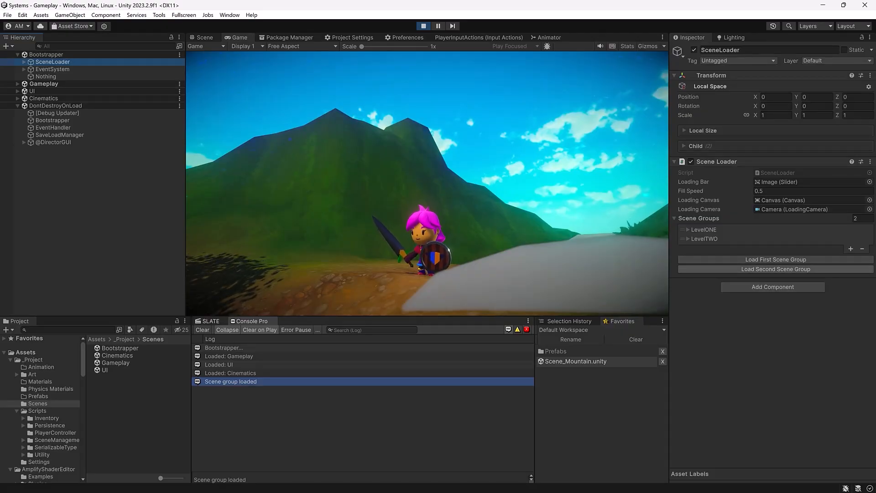
left_click(775, 268)
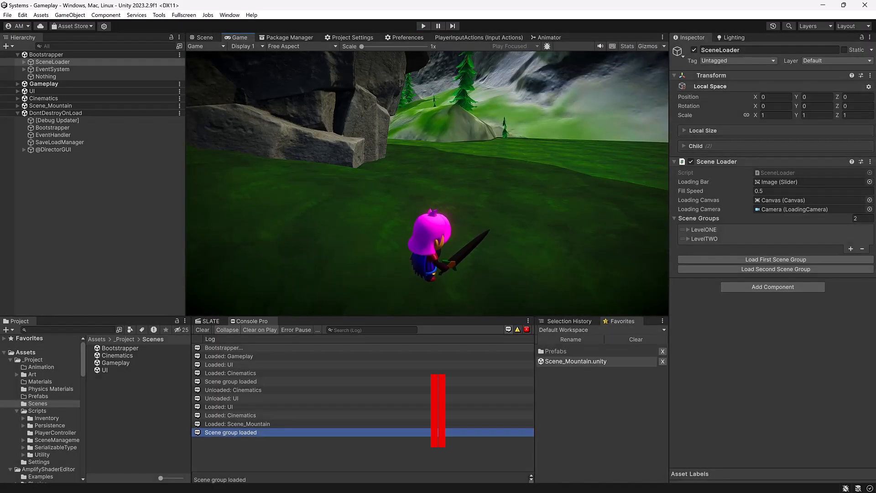
left_click(203, 37)
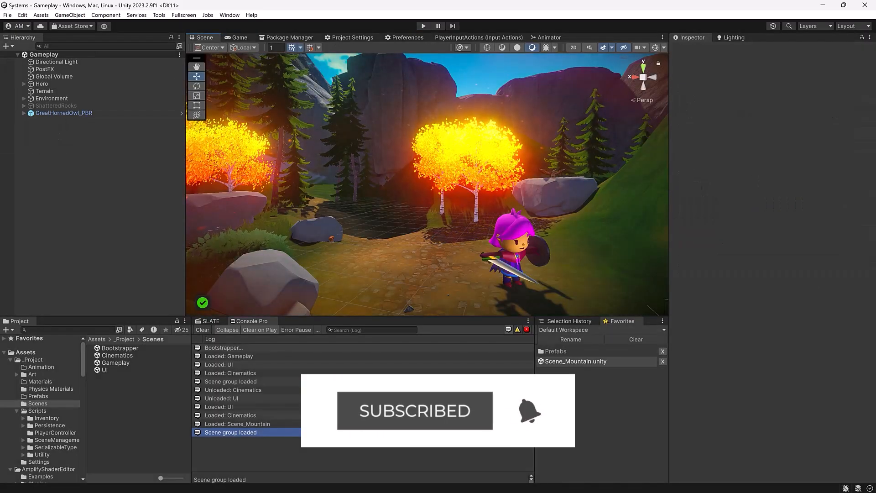